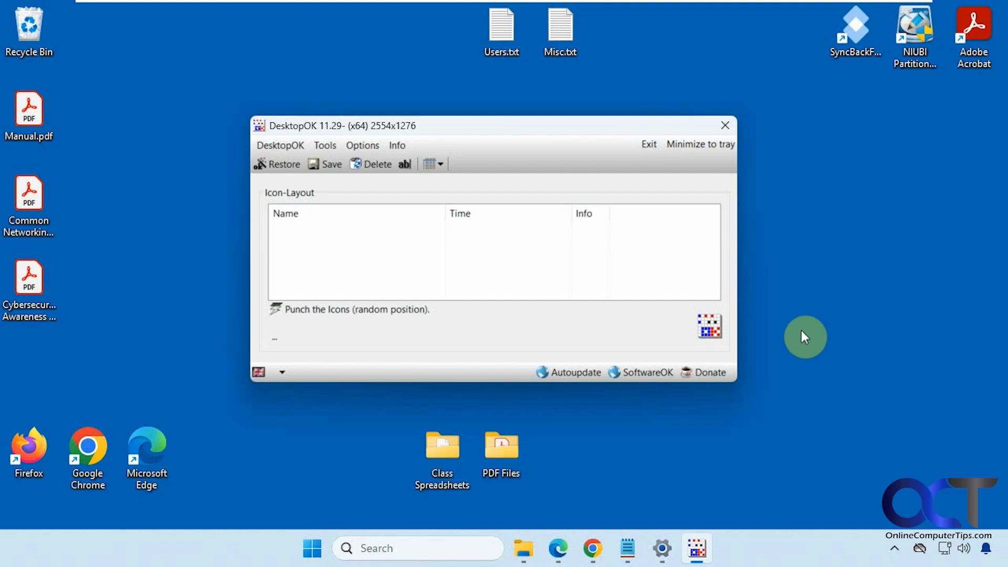
{"action": "mouse_move", "coordinate": [924, 205]}
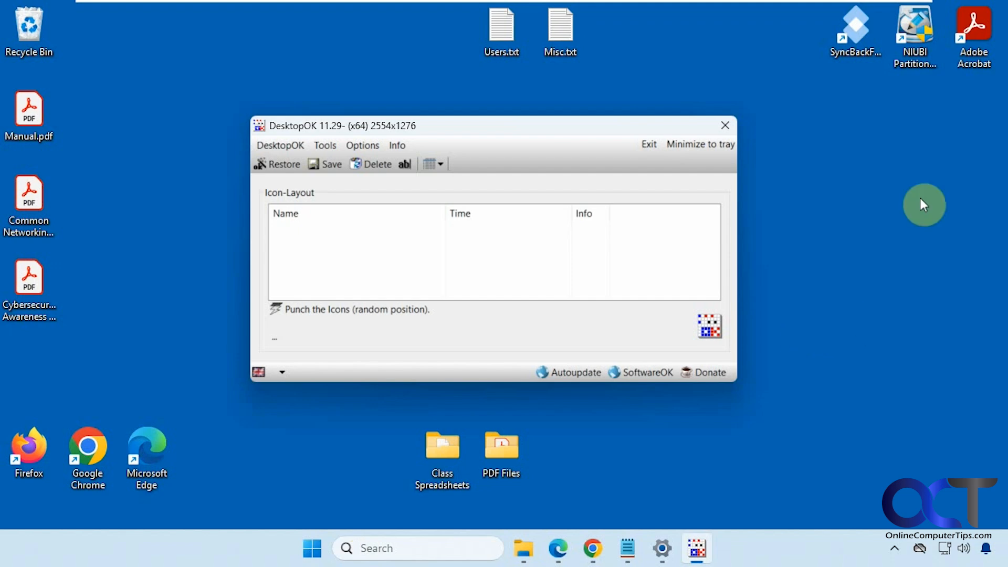
{"action": "mouse_move", "coordinate": [120, 185]}
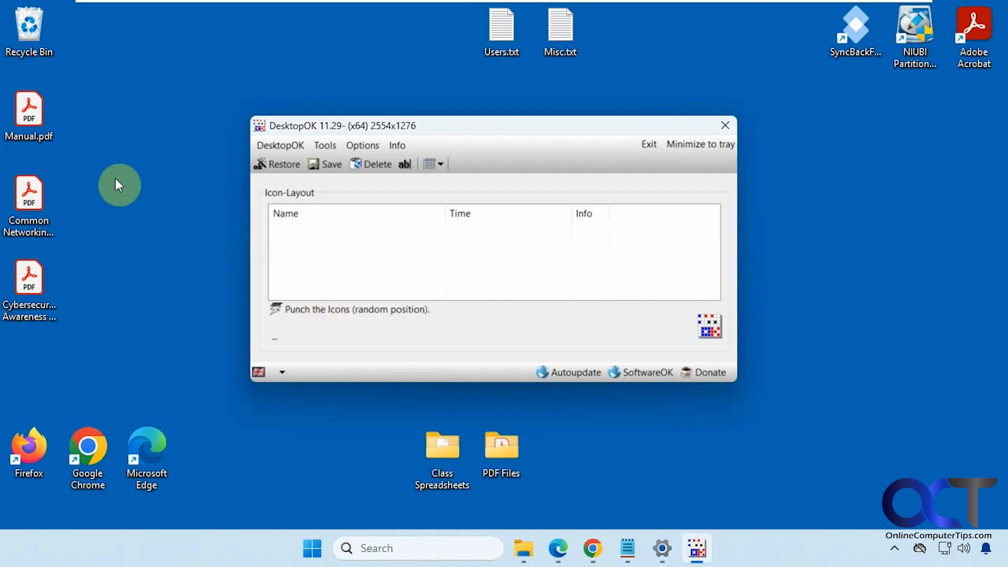
{"action": "mouse_move", "coordinate": [569, 278]}
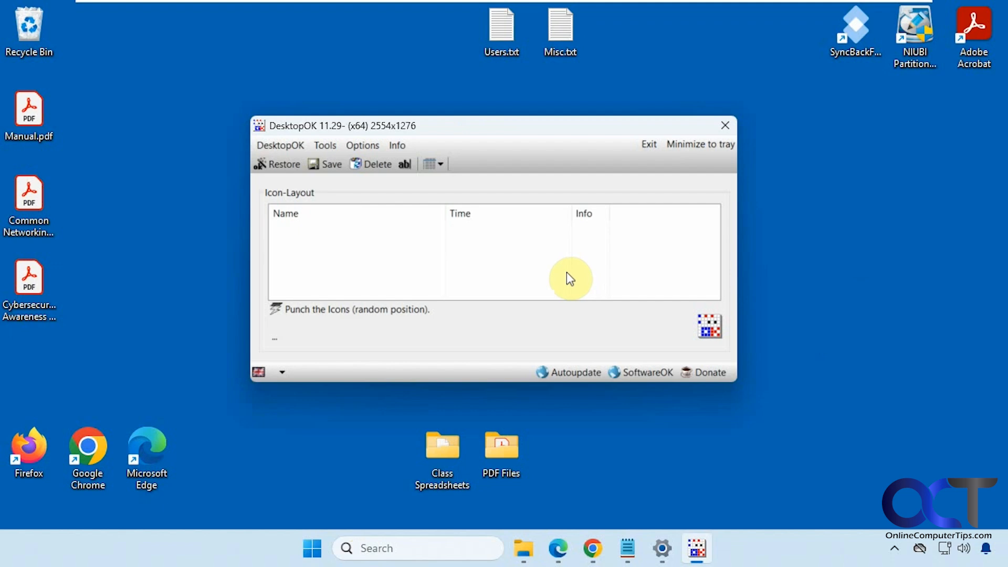
{"action": "mouse_move", "coordinate": [478, 273]}
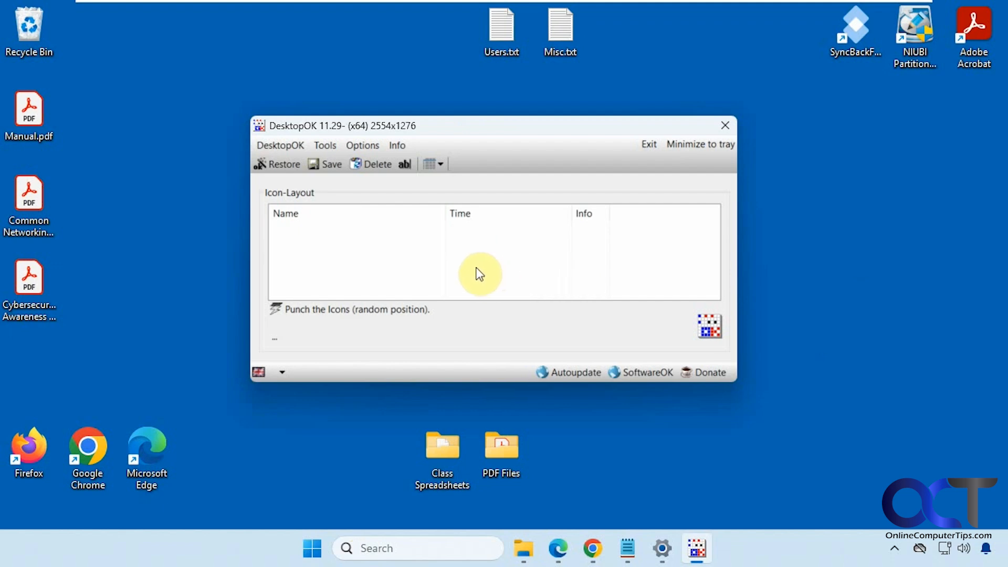
{"action": "mouse_move", "coordinate": [473, 270]}
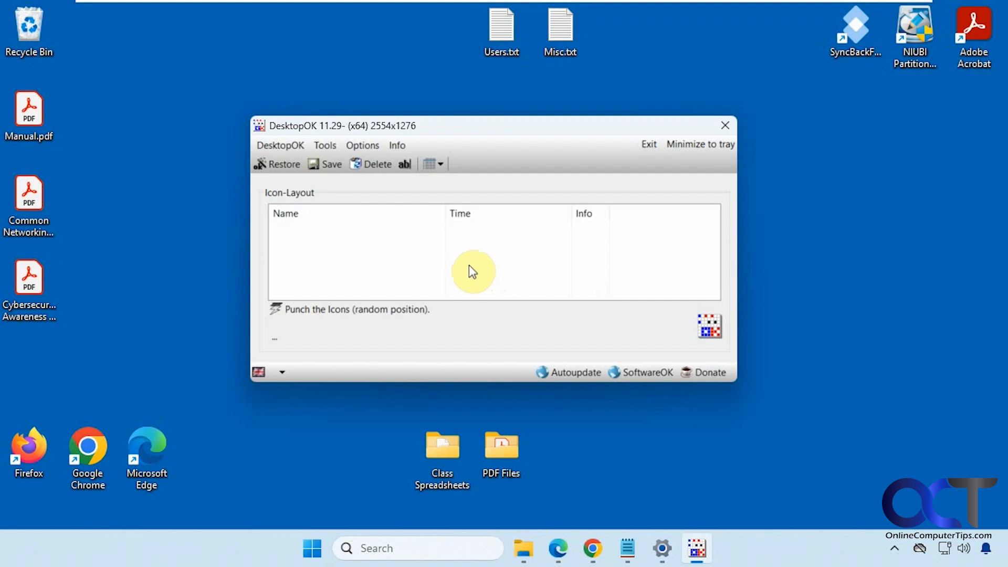
{"action": "mouse_move", "coordinate": [478, 272]}
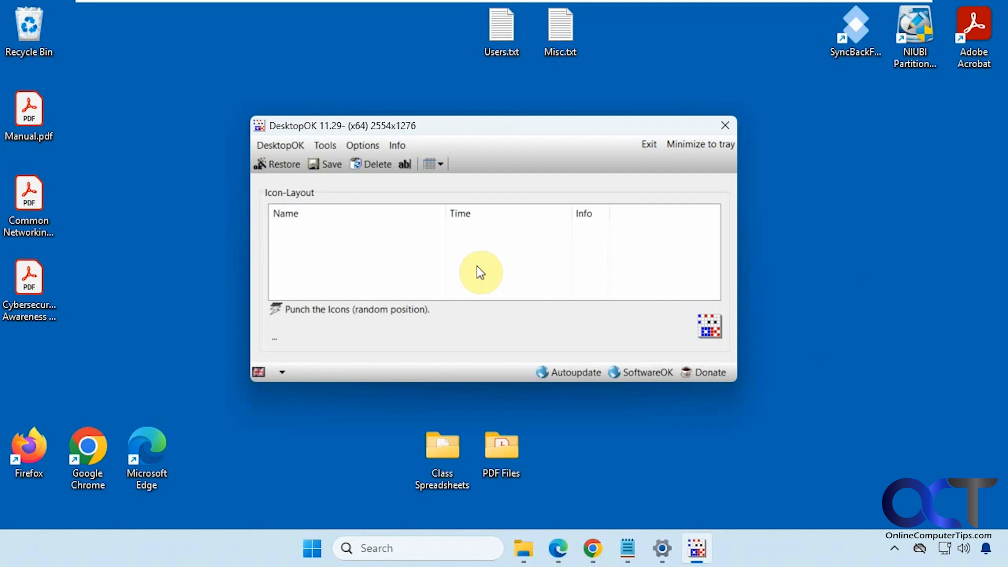
{"action": "mouse_move", "coordinate": [685, 258]}
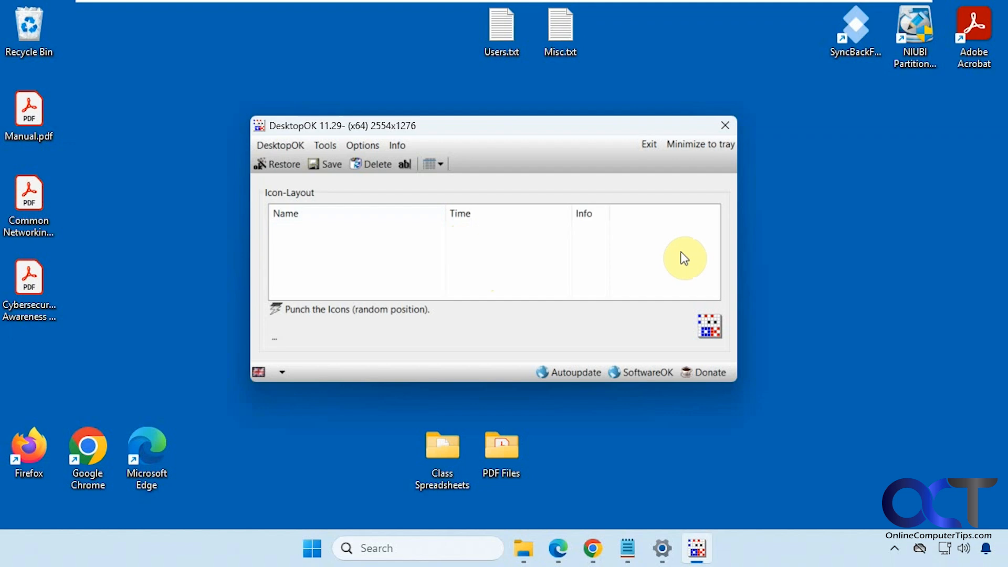
{"action": "mouse_move", "coordinate": [837, 441]}
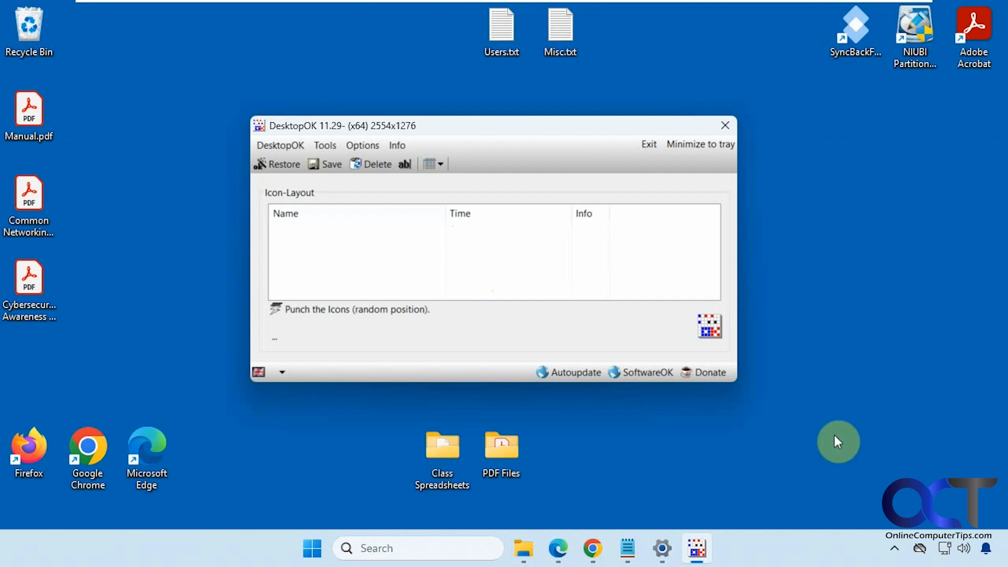
{"action": "mouse_move", "coordinate": [332, 164]}
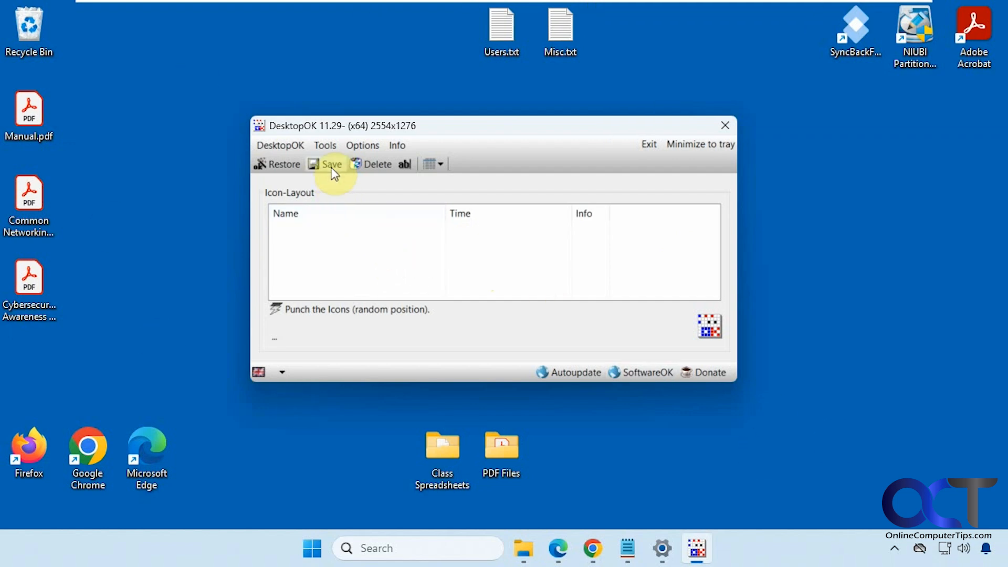
- Save the desktop icons as the 1280x720 layout and show its context actions
{"action": "left_click", "coordinate": [332, 163]}
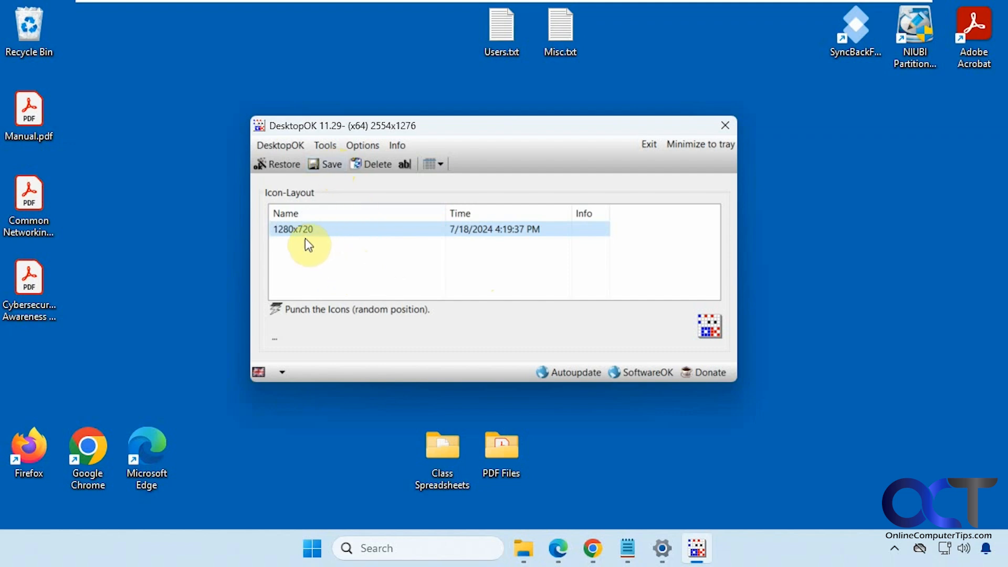
{"action": "mouse_move", "coordinate": [352, 259]}
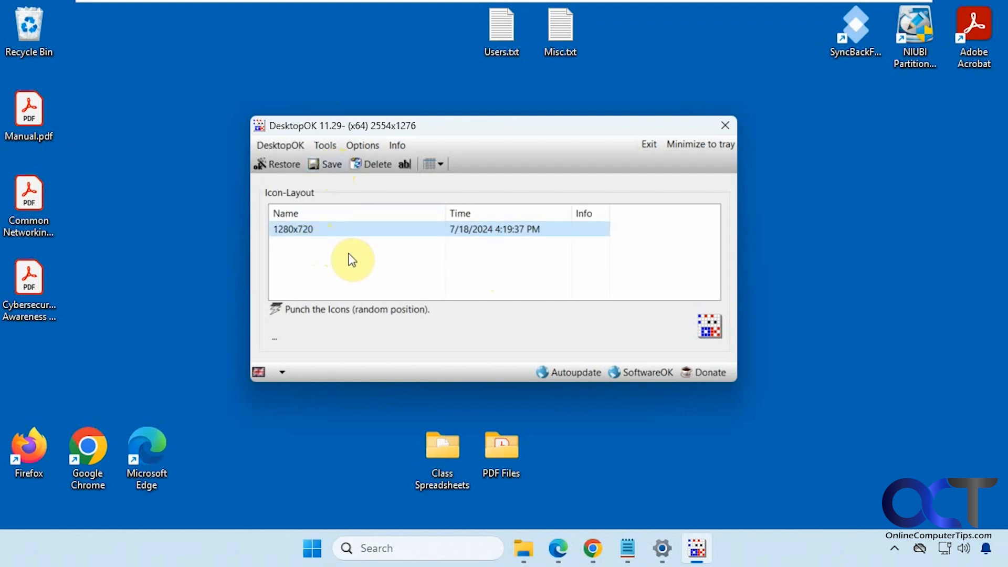
{"action": "mouse_move", "coordinate": [321, 246]}
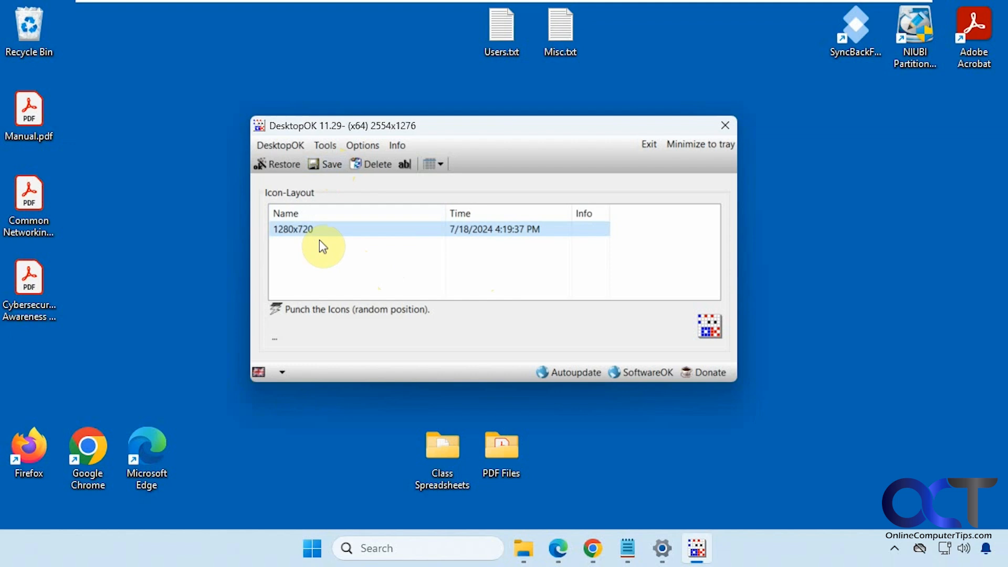
{"action": "mouse_move", "coordinate": [352, 246]}
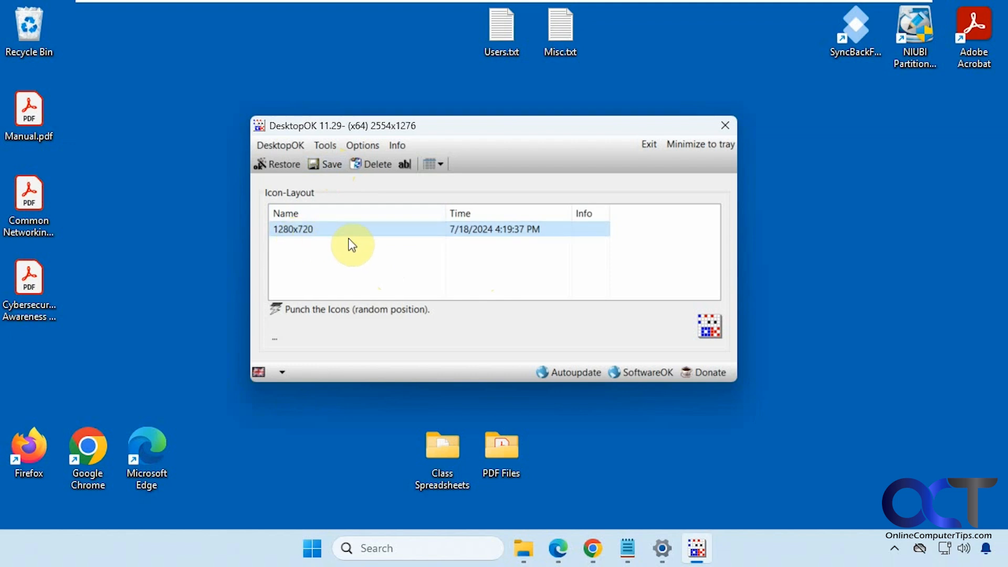
{"action": "left_click", "coordinate": [313, 260]}
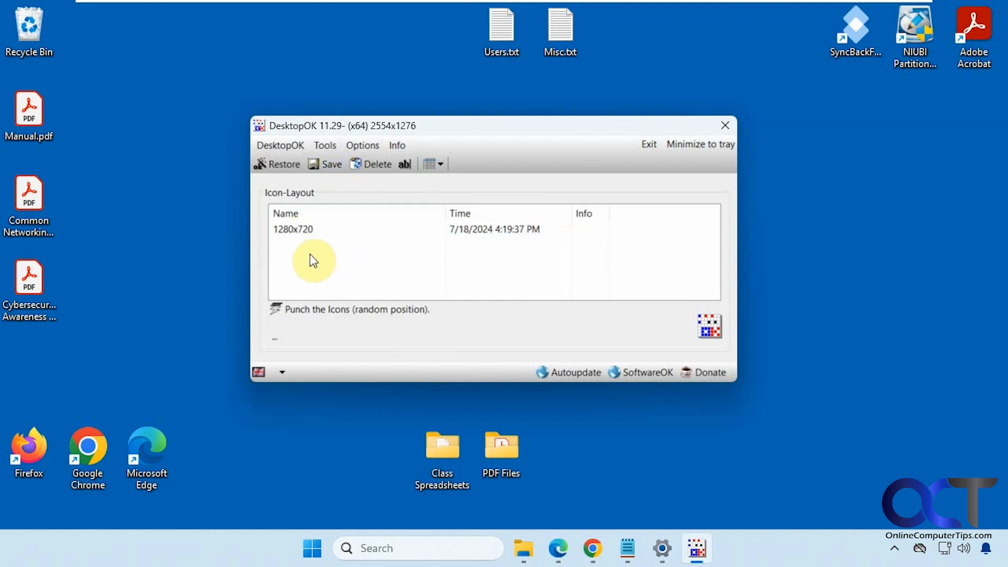
{"action": "right_click", "coordinate": [292, 229]}
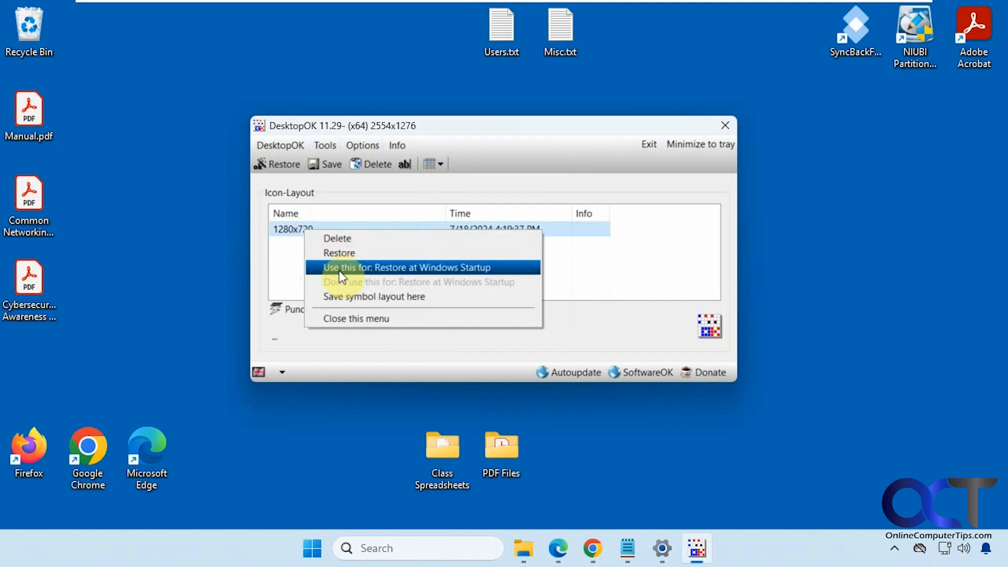
{"action": "mouse_move", "coordinate": [504, 280]}
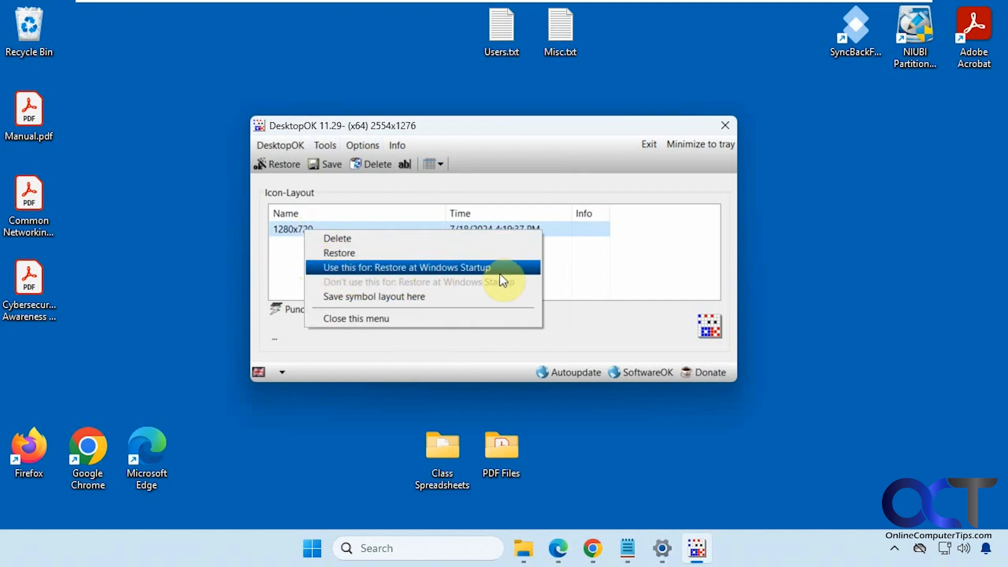
{"action": "mouse_move", "coordinate": [299, 275]}
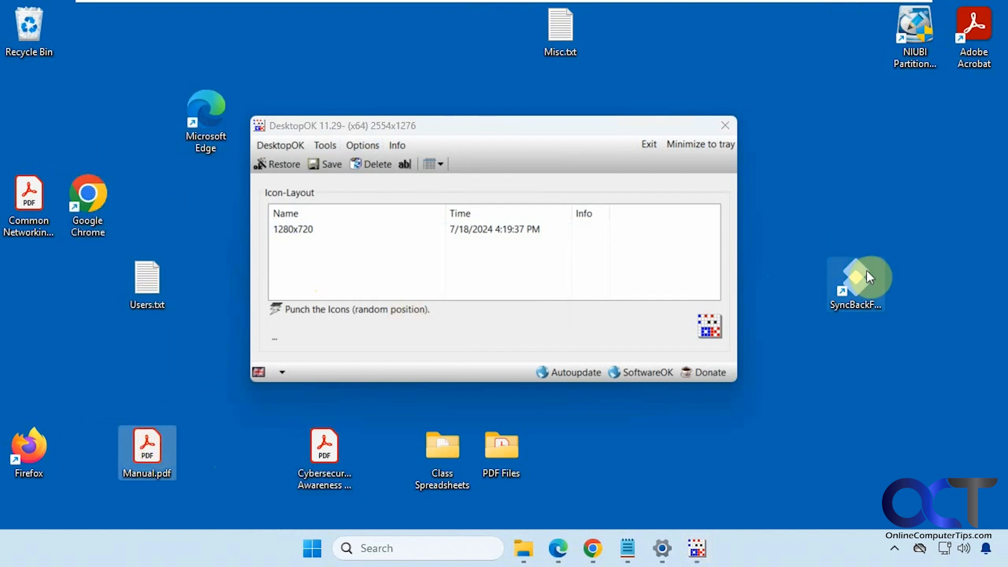
- Restore the scattered desktop icons to the saved 1280x720 layout
{"action": "left_click", "coordinate": [293, 228]}
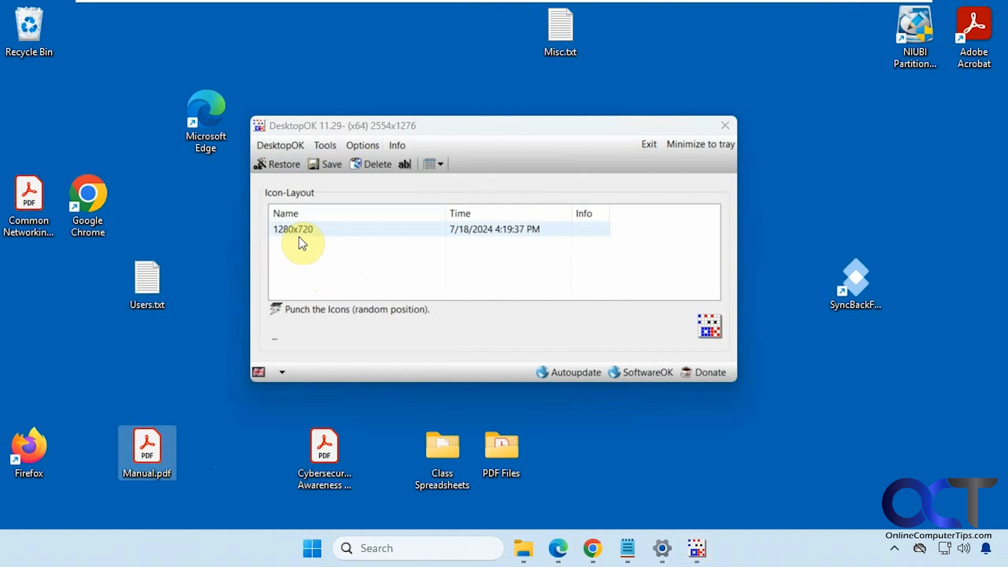
{"action": "left_click", "coordinate": [283, 164]}
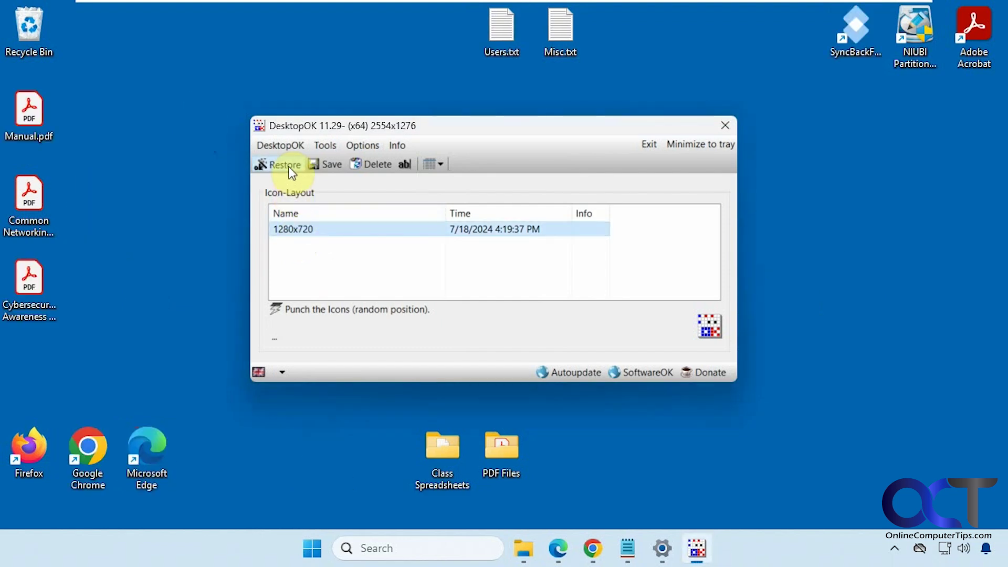
{"action": "mouse_move", "coordinate": [290, 194]}
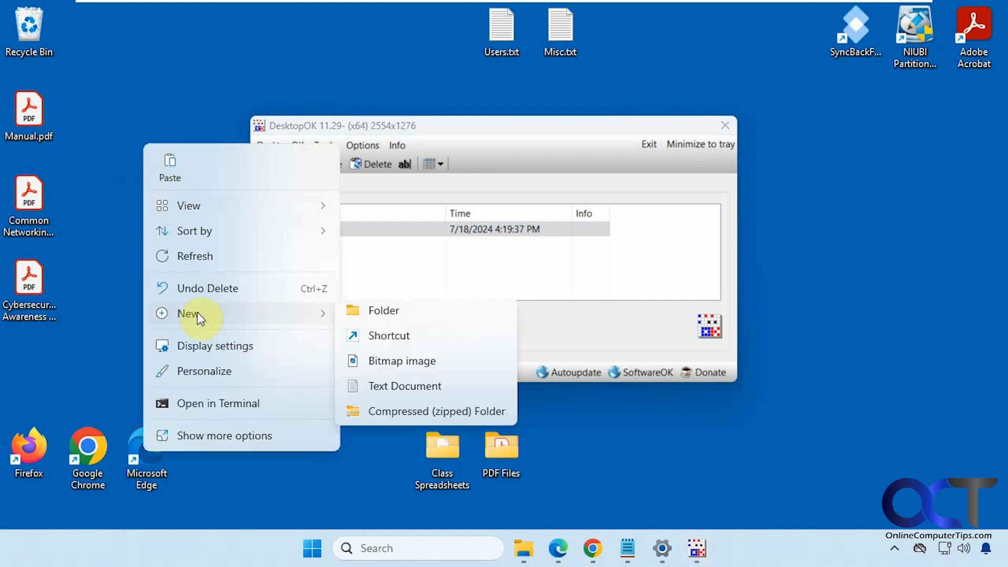
{"action": "left_click", "coordinate": [404, 386]}
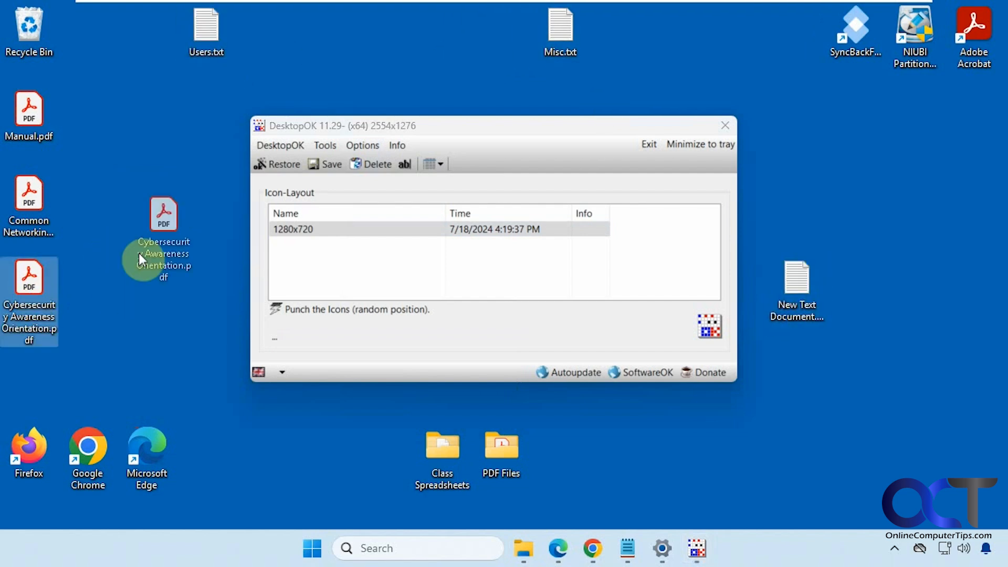
{"action": "left_click", "coordinate": [283, 164]}
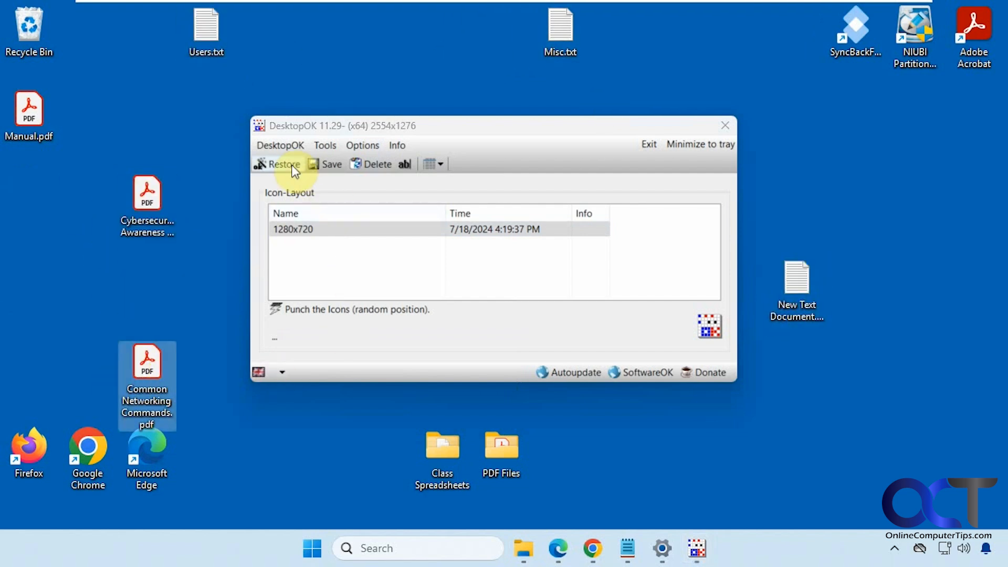
{"action": "left_click", "coordinate": [283, 163]}
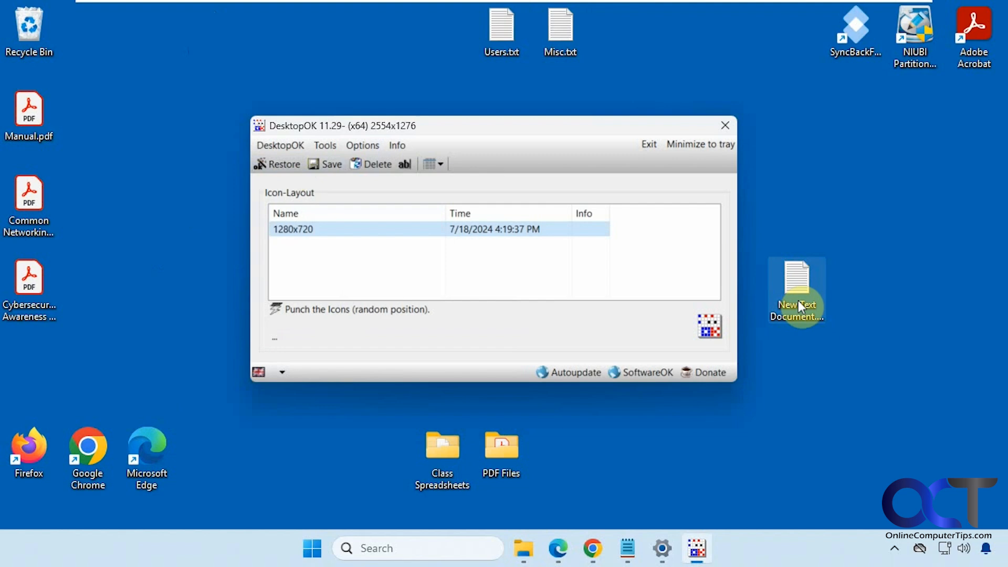
{"action": "mouse_move", "coordinate": [262, 447]}
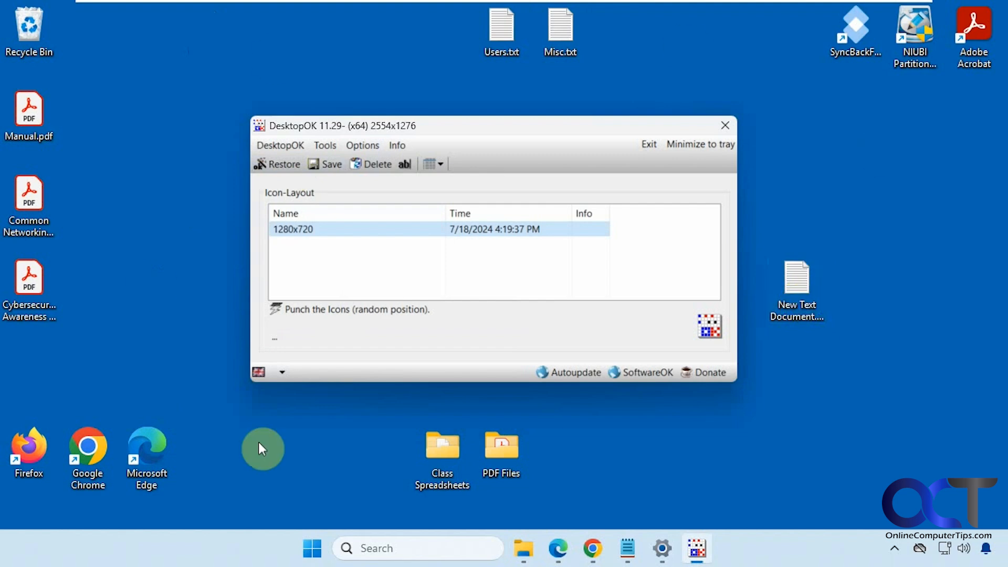
{"action": "mouse_move", "coordinate": [321, 278]}
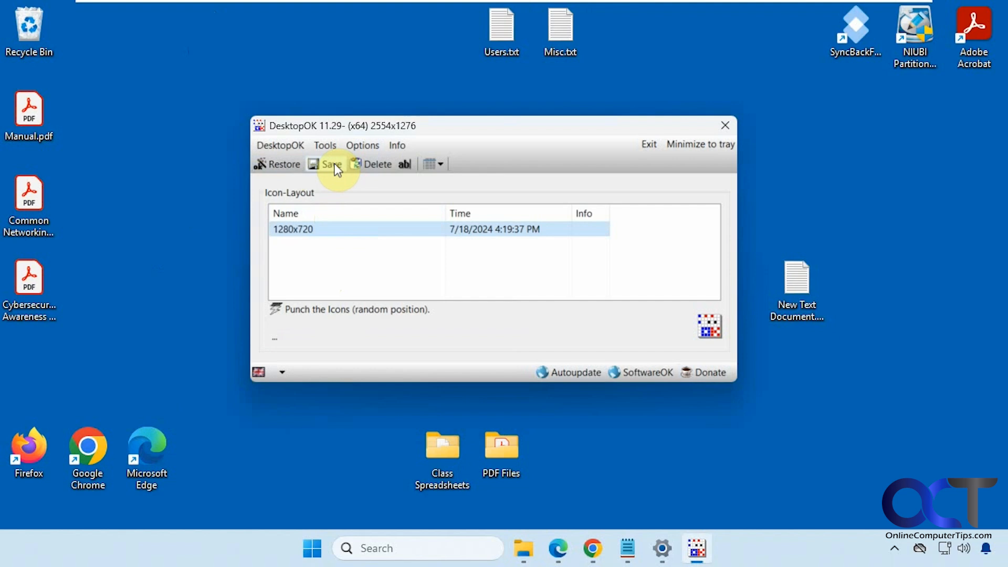
- Save a second layout, 1280x720 1, then restore the moved text document icon
{"action": "left_click", "coordinate": [329, 164]}
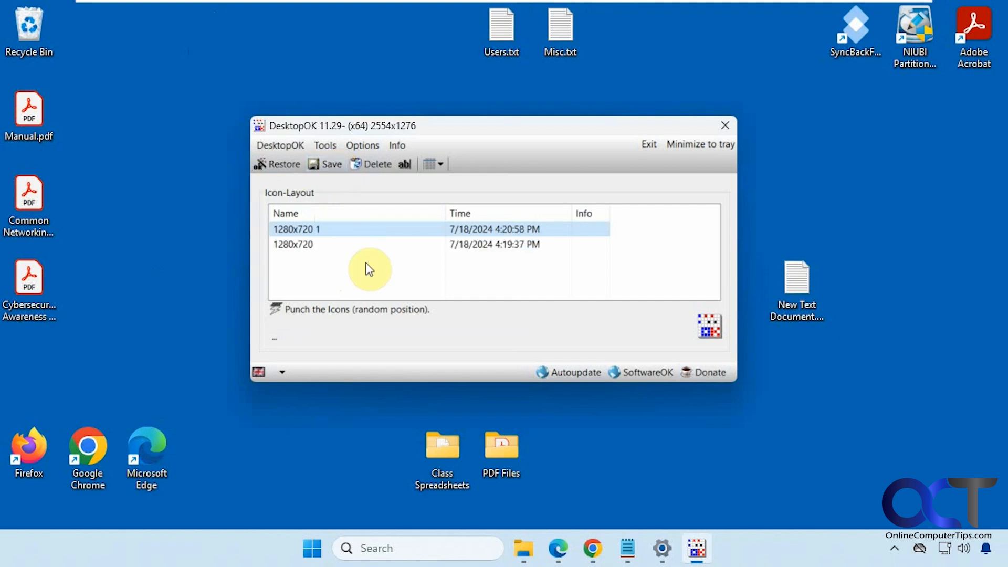
{"action": "mouse_move", "coordinate": [504, 249]}
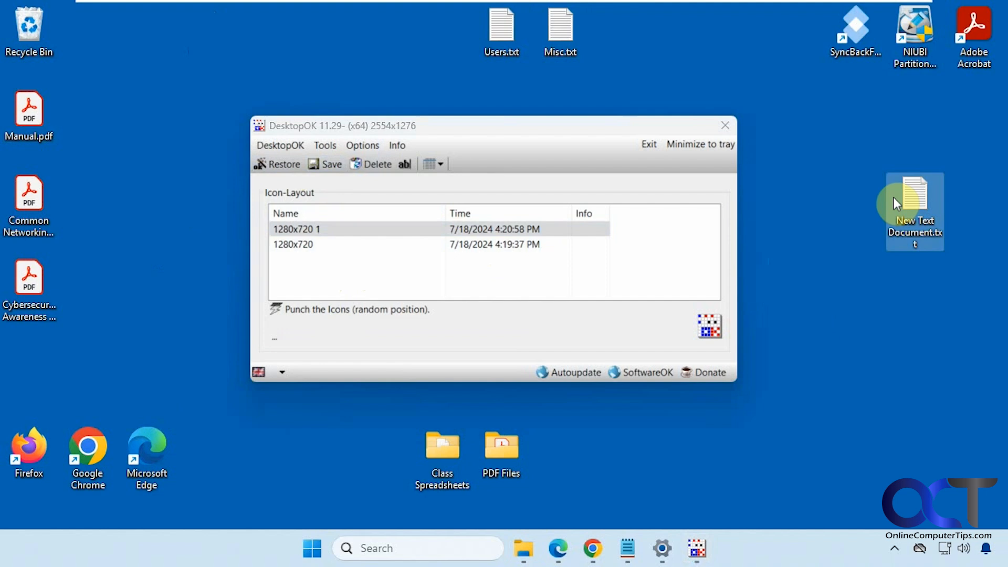
{"action": "left_click", "coordinate": [283, 164]}
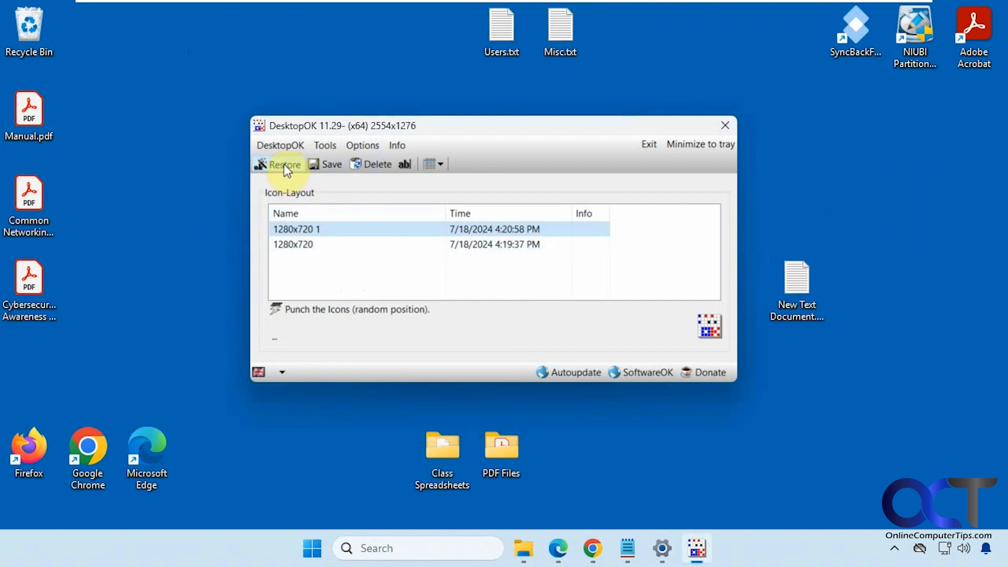
{"action": "mouse_move", "coordinate": [293, 173]}
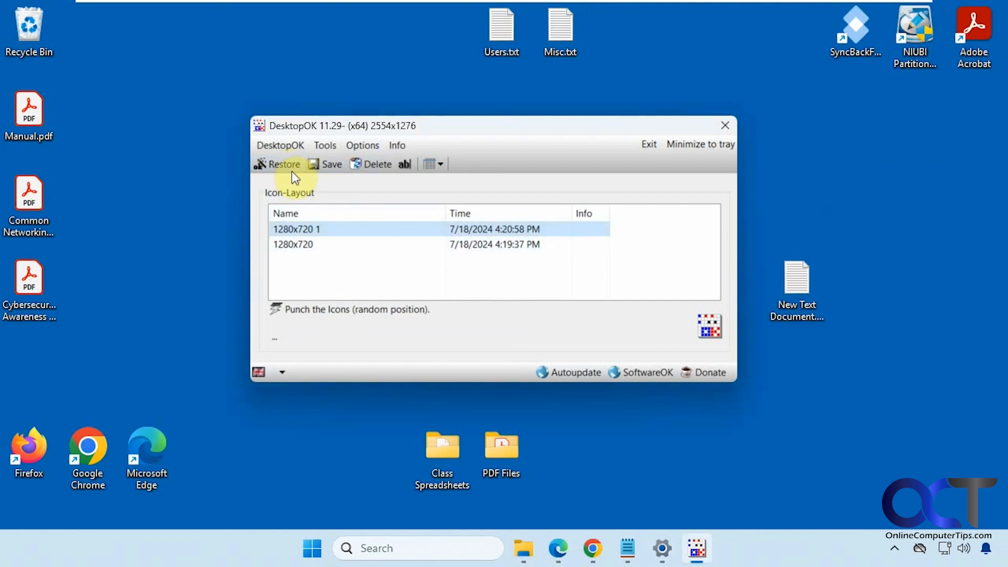
{"action": "mouse_move", "coordinate": [311, 232]}
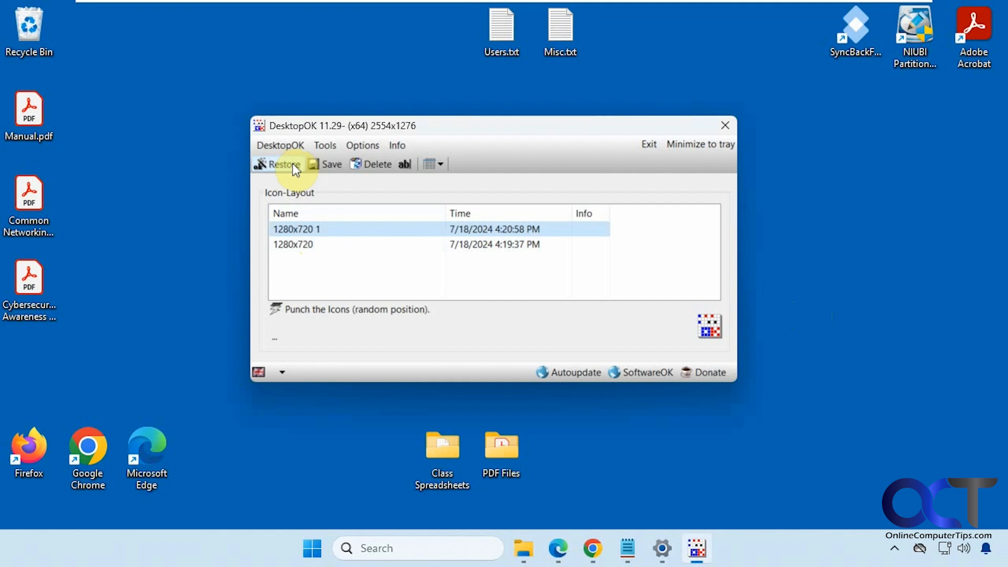
{"action": "mouse_move", "coordinate": [489, 268]}
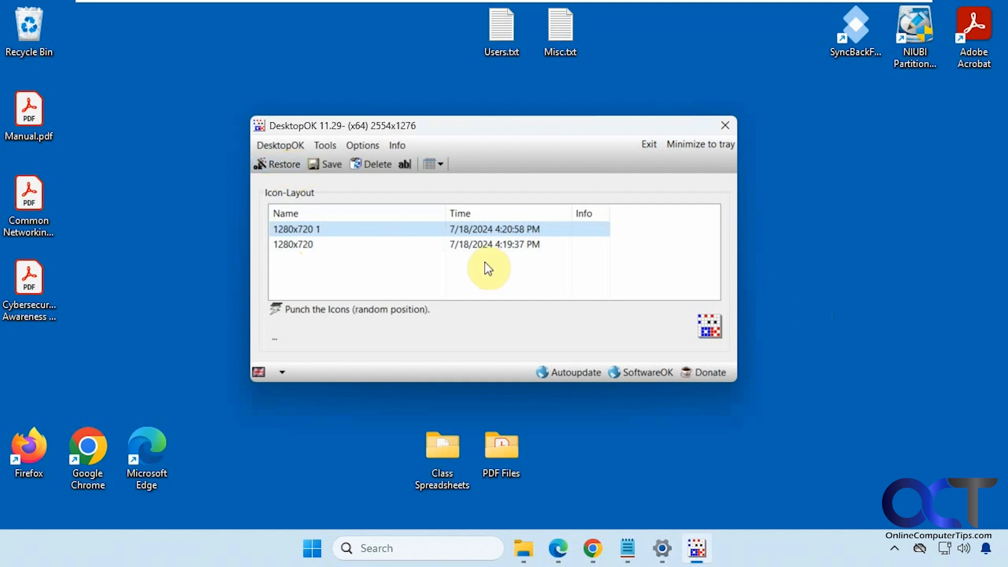
{"action": "mouse_move", "coordinate": [575, 285]}
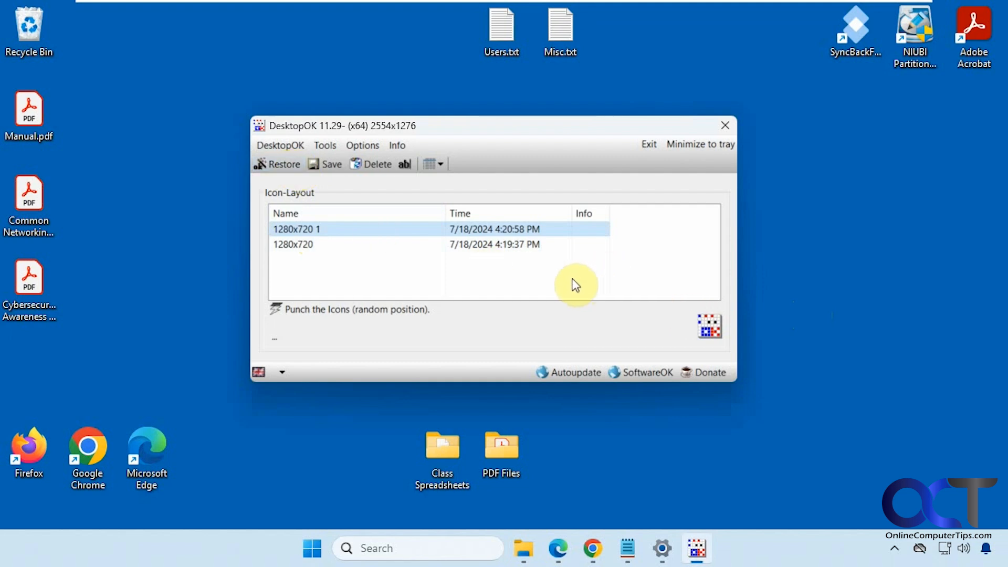
{"action": "mouse_move", "coordinate": [389, 293]}
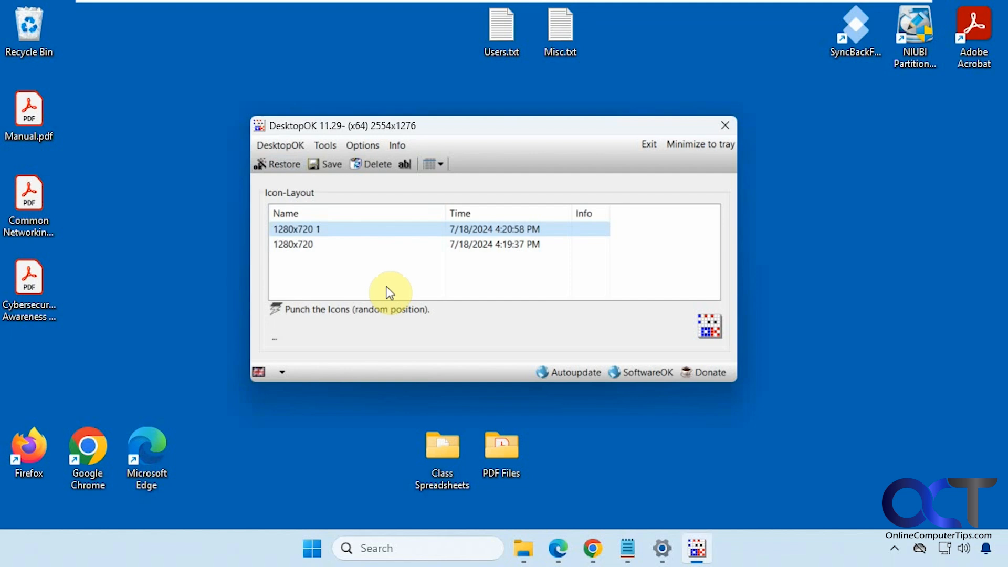
{"action": "mouse_move", "coordinate": [346, 315]}
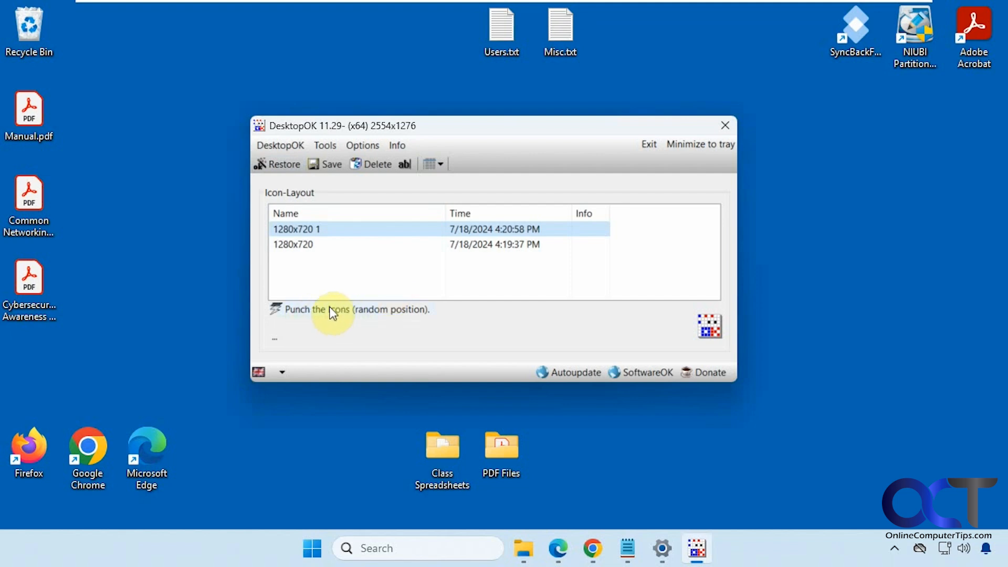
{"action": "mouse_move", "coordinate": [577, 278]}
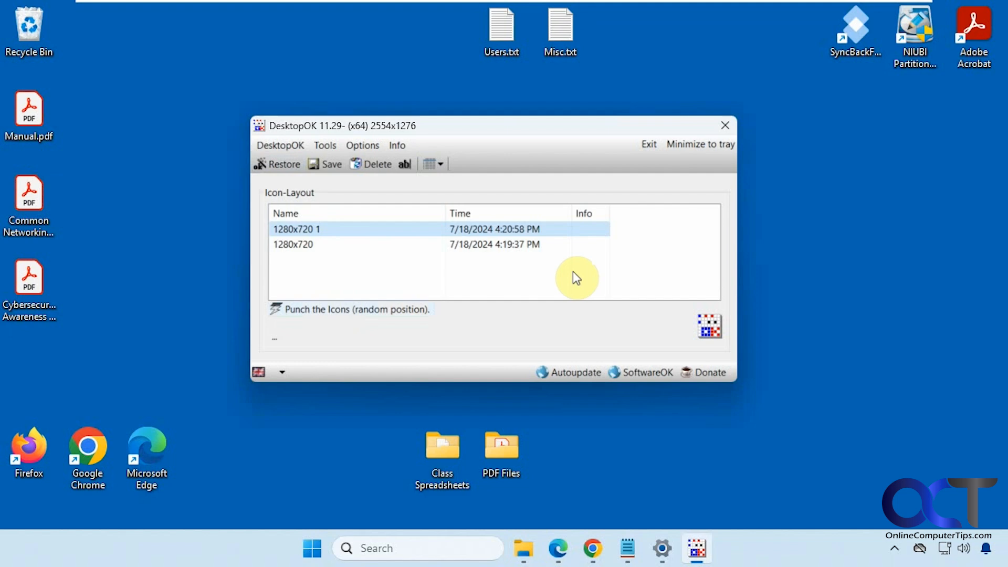
{"action": "mouse_move", "coordinate": [404, 275]}
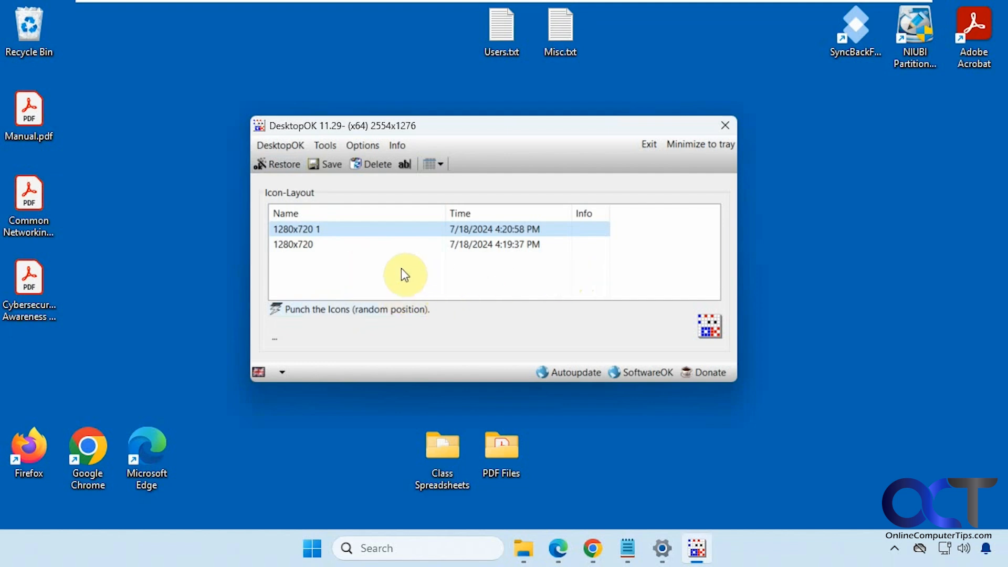
- Open the DesktopOK.exe program folder from the DesktopOK menu's Folder entry
{"action": "left_click", "coordinate": [280, 145]}
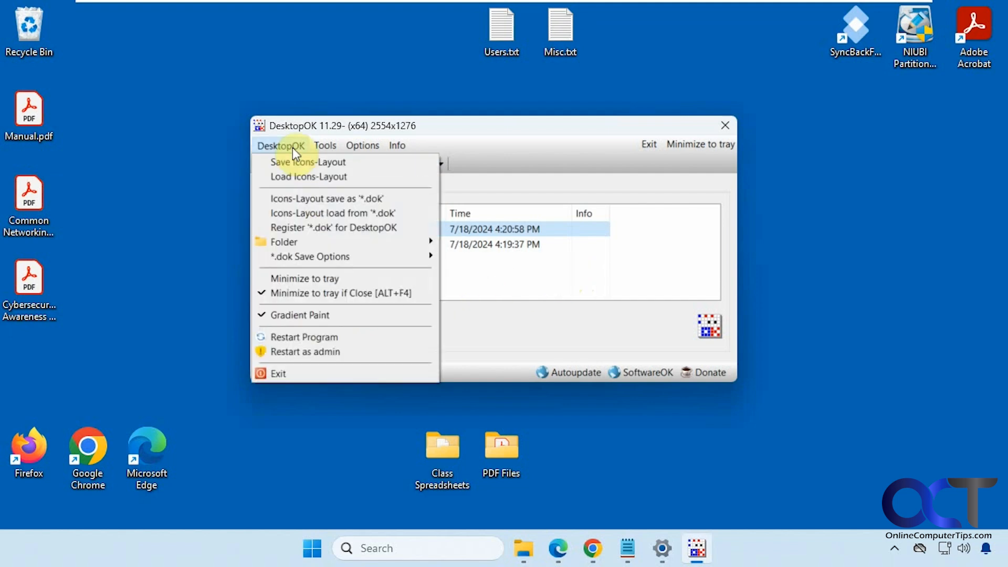
{"action": "mouse_move", "coordinate": [298, 162]}
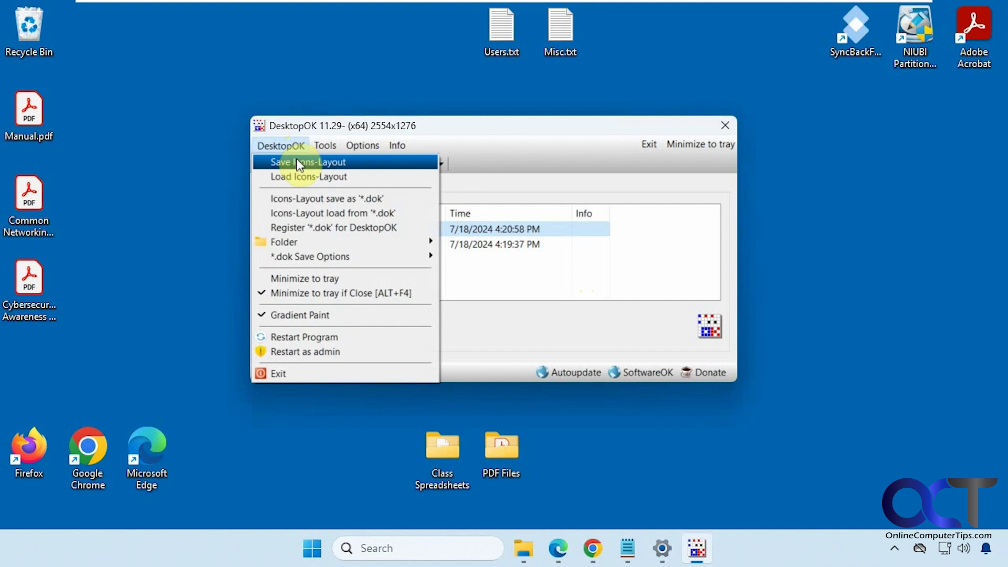
{"action": "mouse_move", "coordinate": [283, 242]}
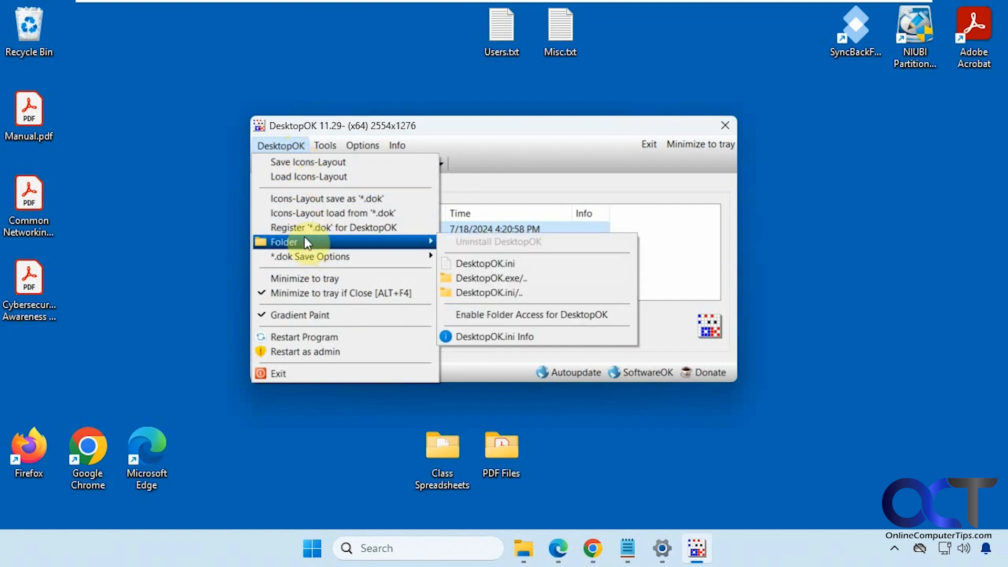
{"action": "left_click", "coordinate": [492, 277]}
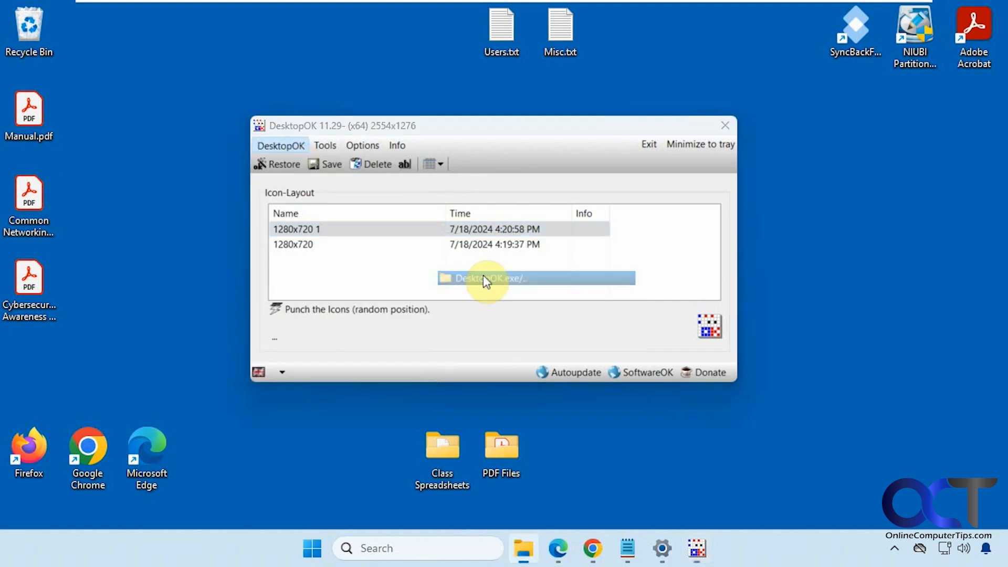
{"action": "left_click", "coordinate": [487, 278]}
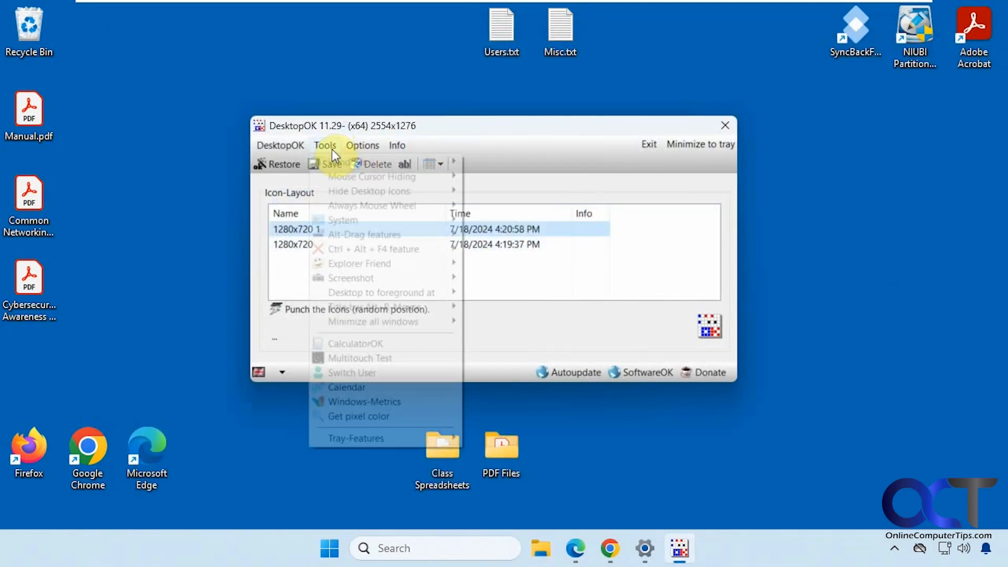
{"action": "mouse_move", "coordinate": [347, 162]}
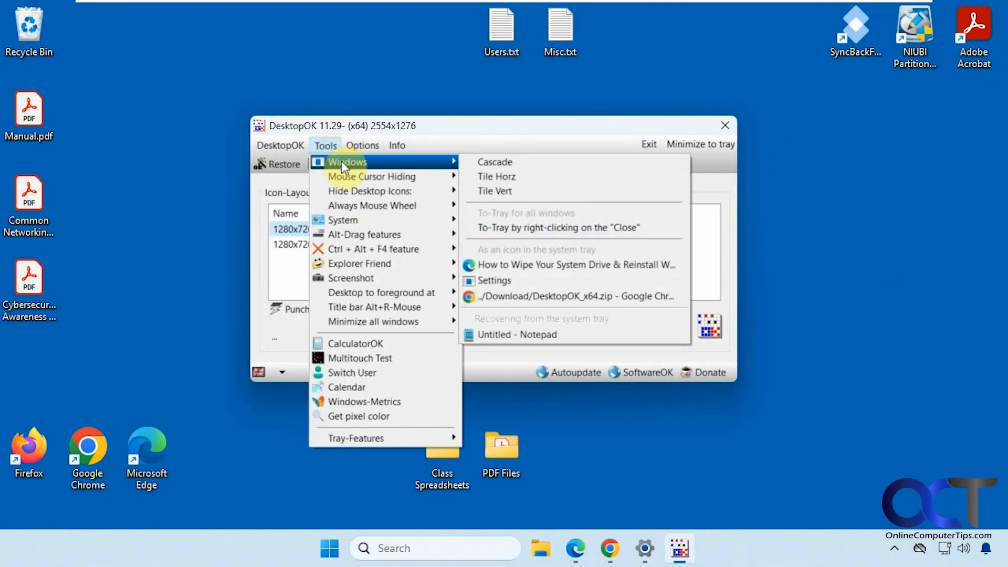
{"action": "mouse_move", "coordinate": [527, 249]}
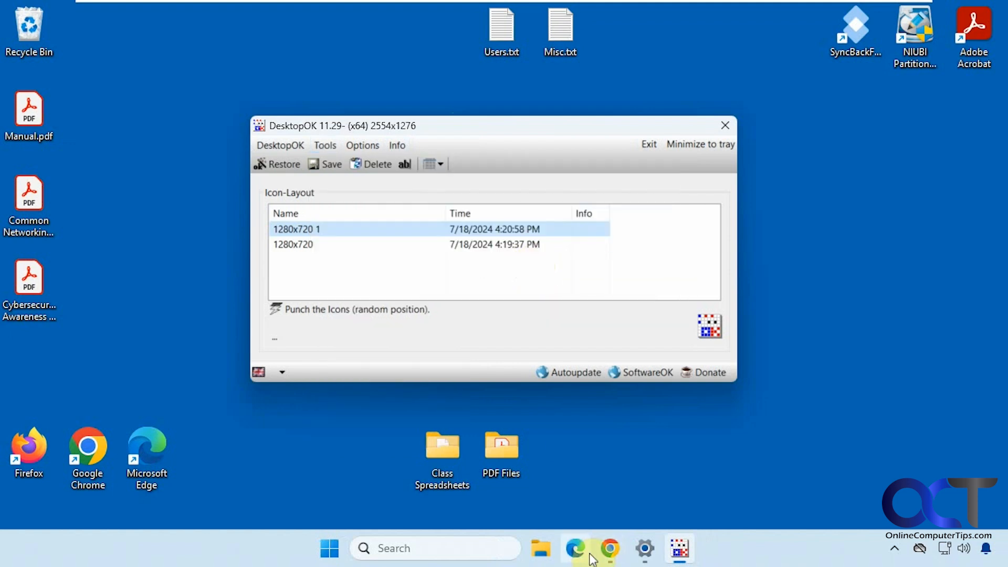
- Reopen the Tools menu to reach the desktop icon and cursor hiding choices
{"action": "left_click", "coordinate": [325, 144]}
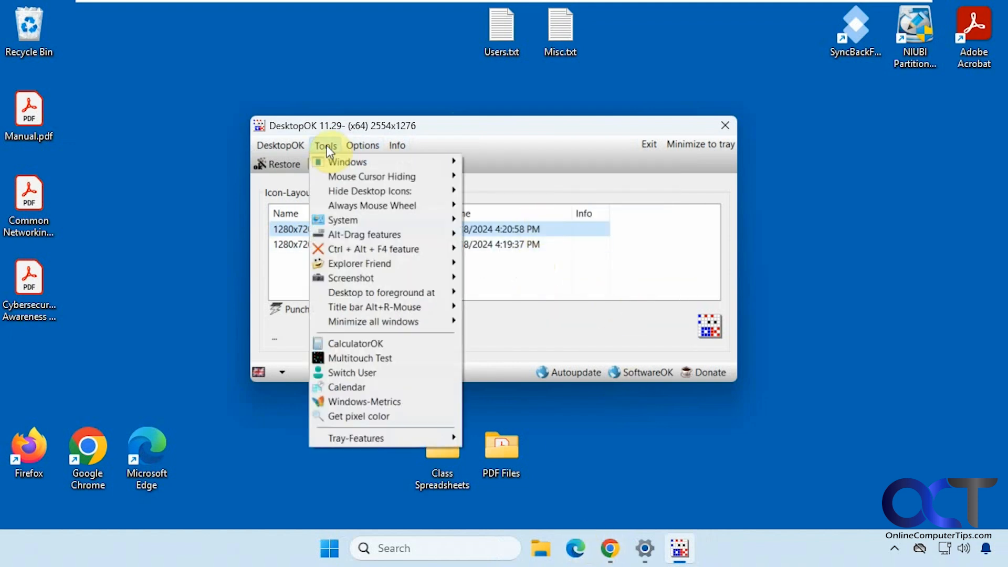
{"action": "mouse_move", "coordinate": [369, 177]}
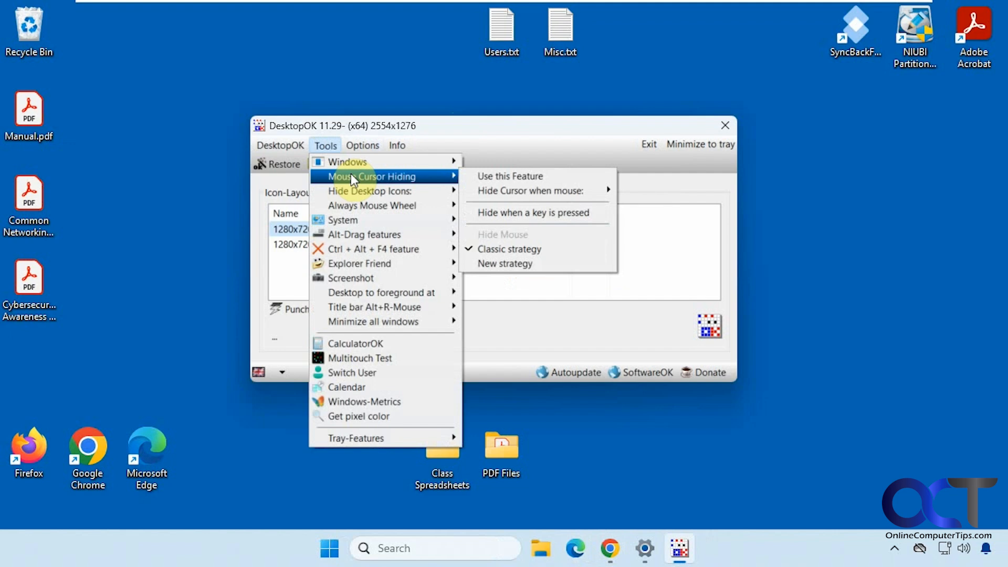
{"action": "mouse_move", "coordinate": [511, 192]}
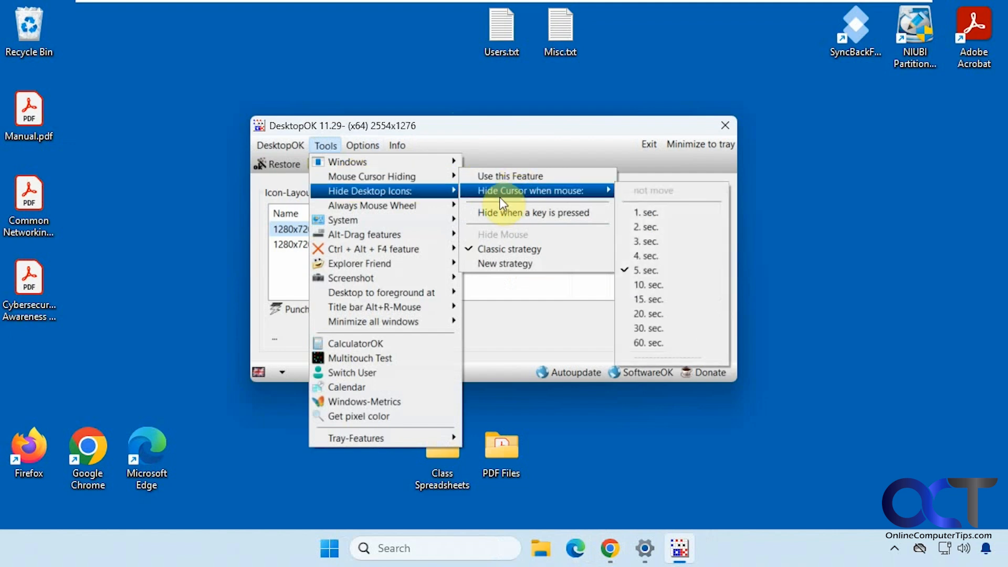
{"action": "mouse_move", "coordinate": [463, 196]}
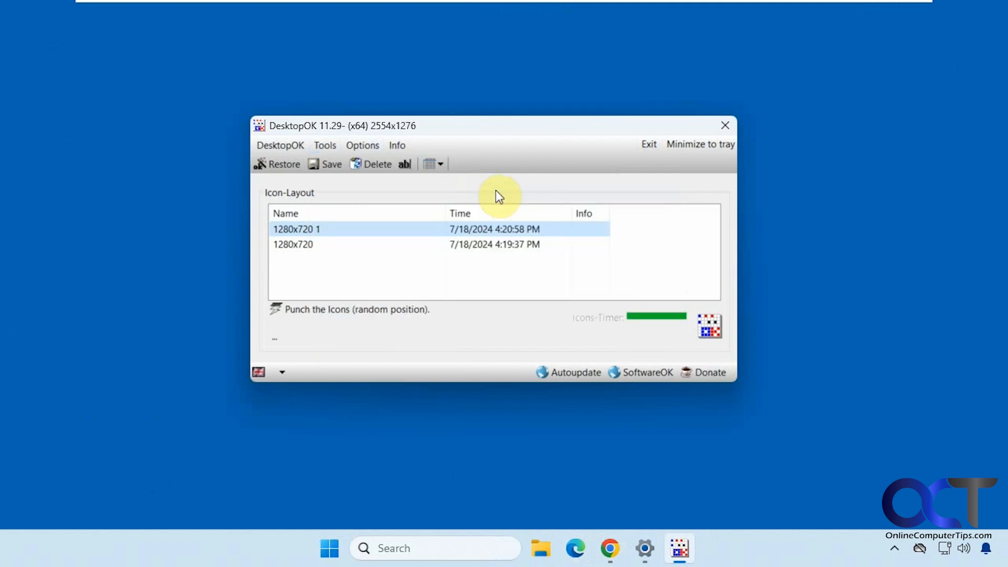
{"action": "left_click", "coordinate": [324, 145]}
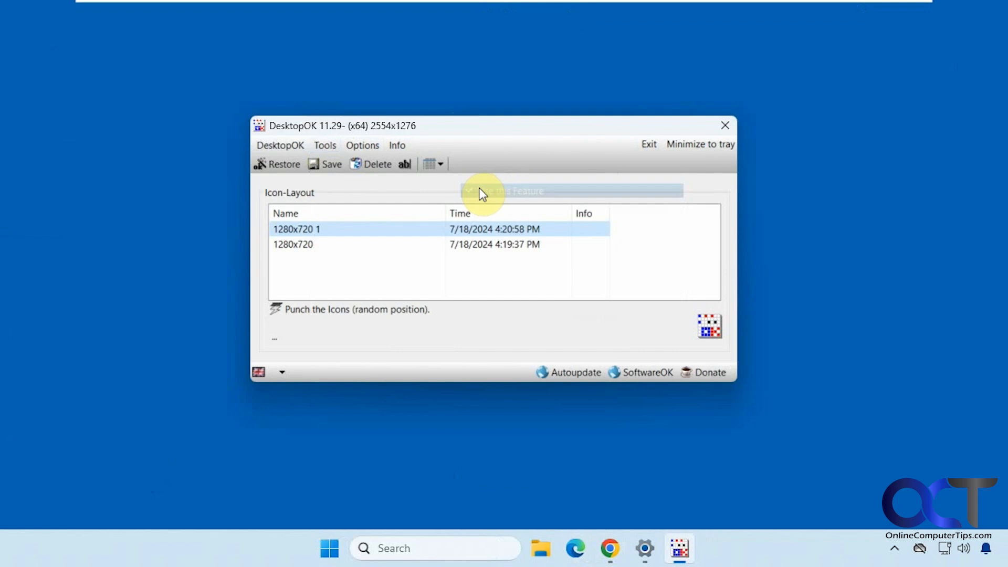
{"action": "left_click", "coordinate": [324, 145]}
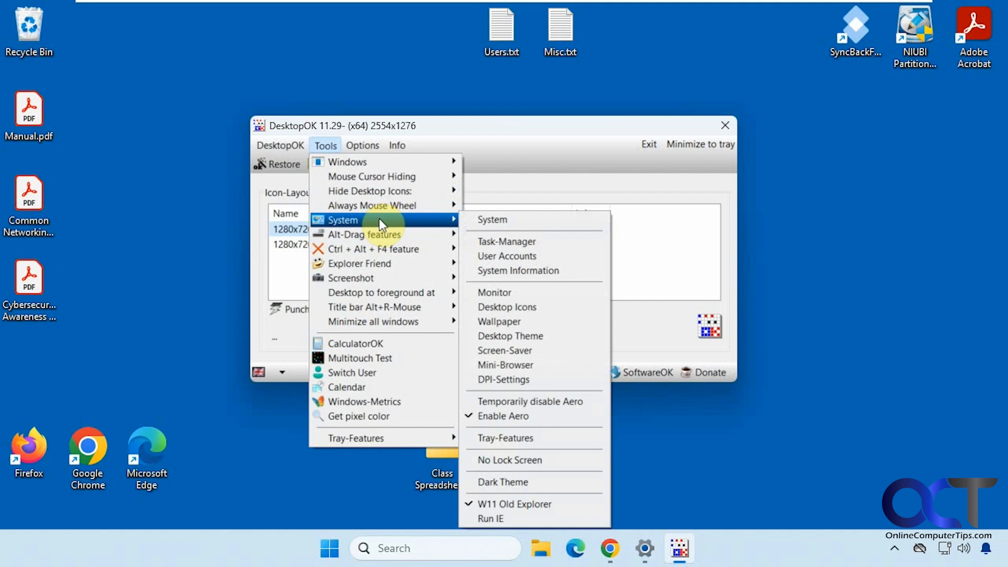
{"action": "mouse_move", "coordinate": [379, 292]}
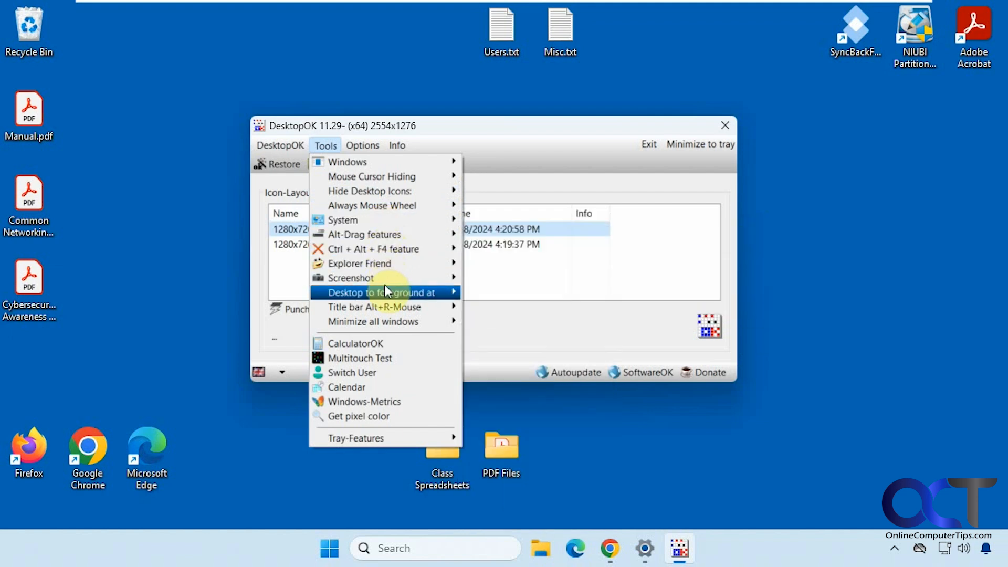
{"action": "mouse_move", "coordinate": [346, 386]}
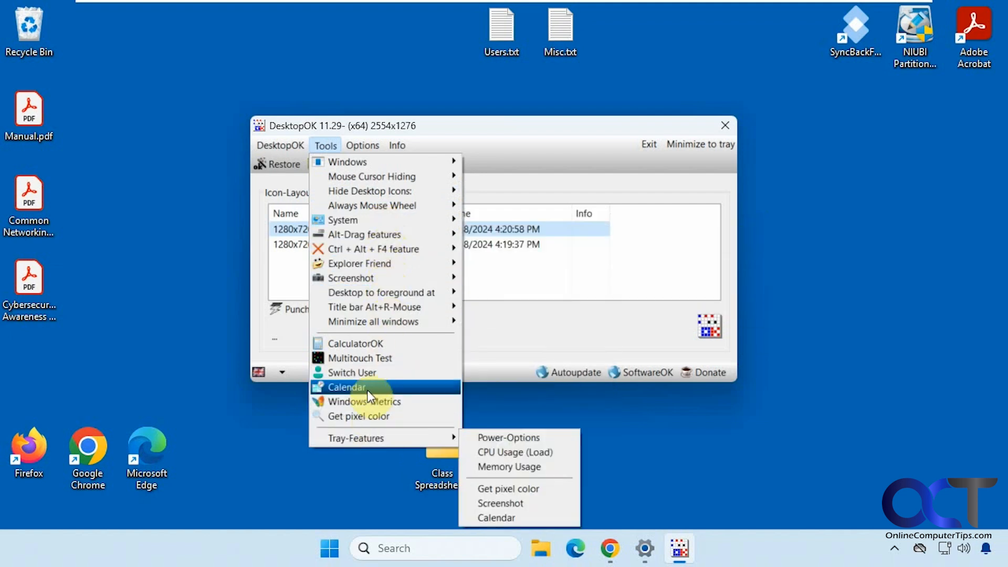
{"action": "left_click", "coordinate": [352, 343]}
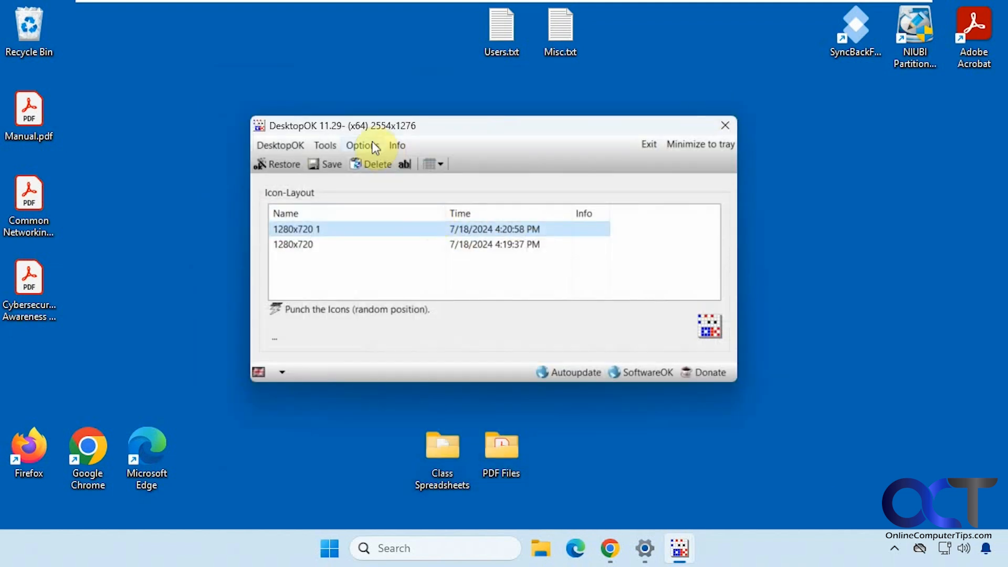
- Show the Custom Text dialog with layout-name placeholders %WA%, %RS% and %VD%
{"action": "left_click", "coordinate": [361, 144]}
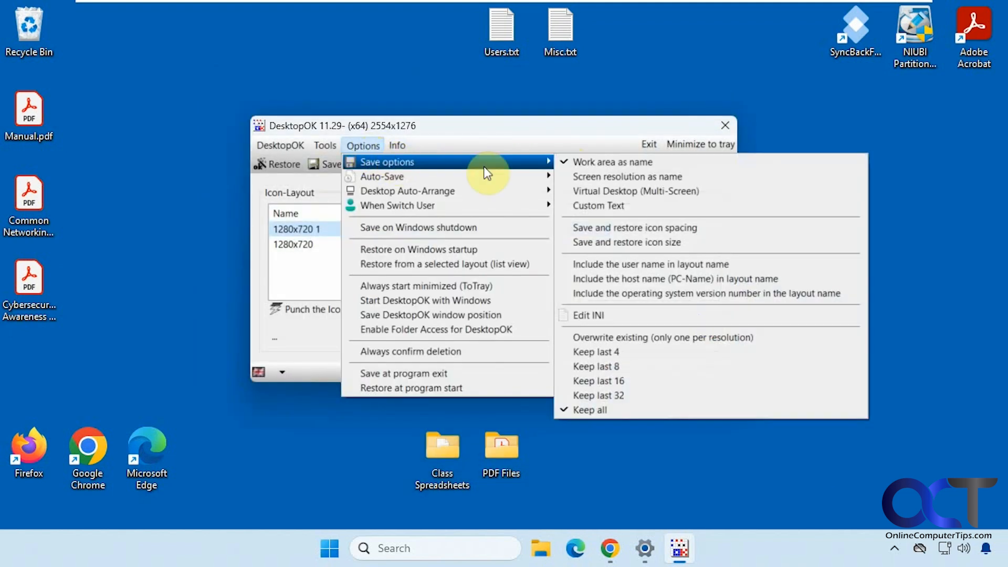
{"action": "mouse_move", "coordinate": [610, 162]}
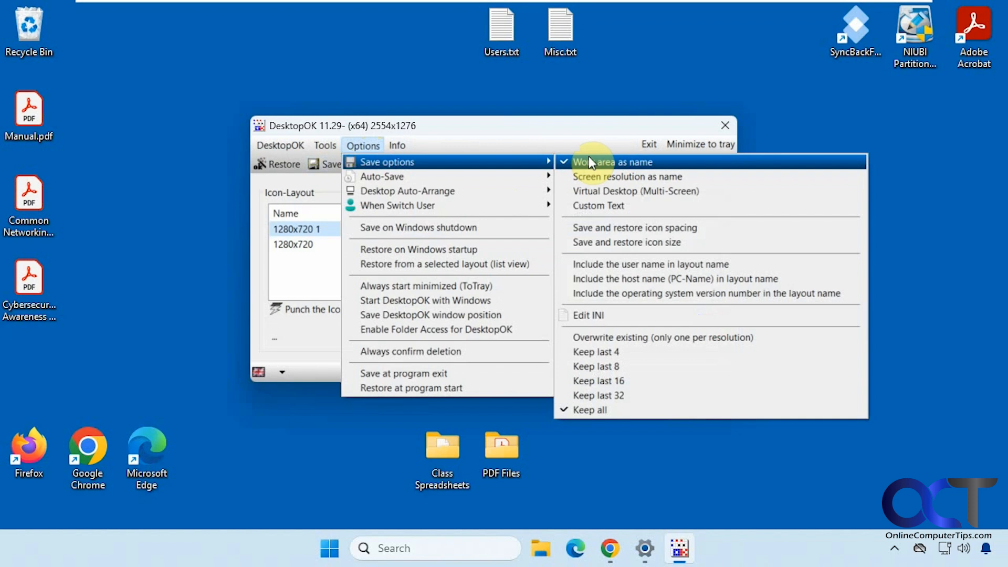
{"action": "mouse_move", "coordinate": [626, 176]}
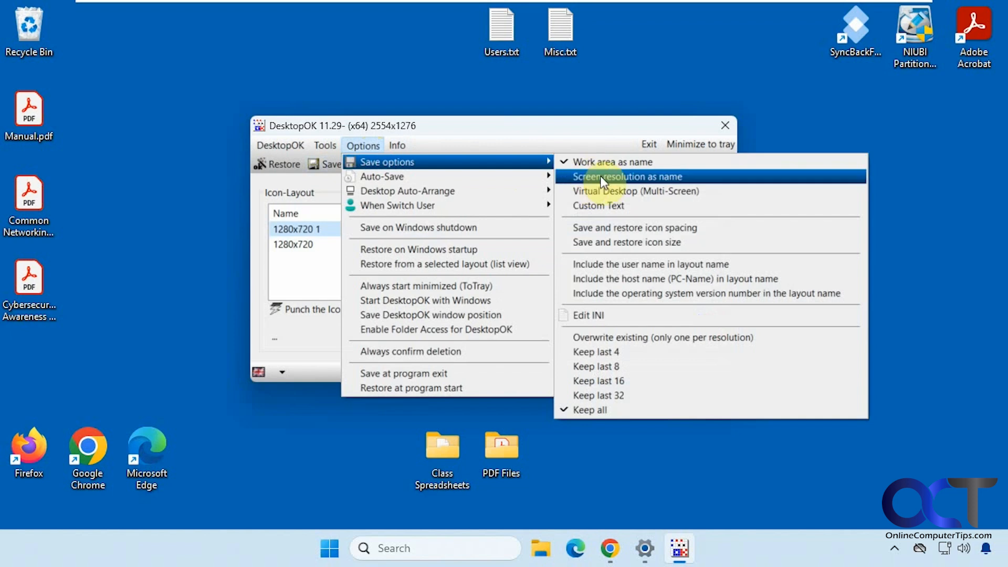
{"action": "mouse_move", "coordinate": [407, 191]}
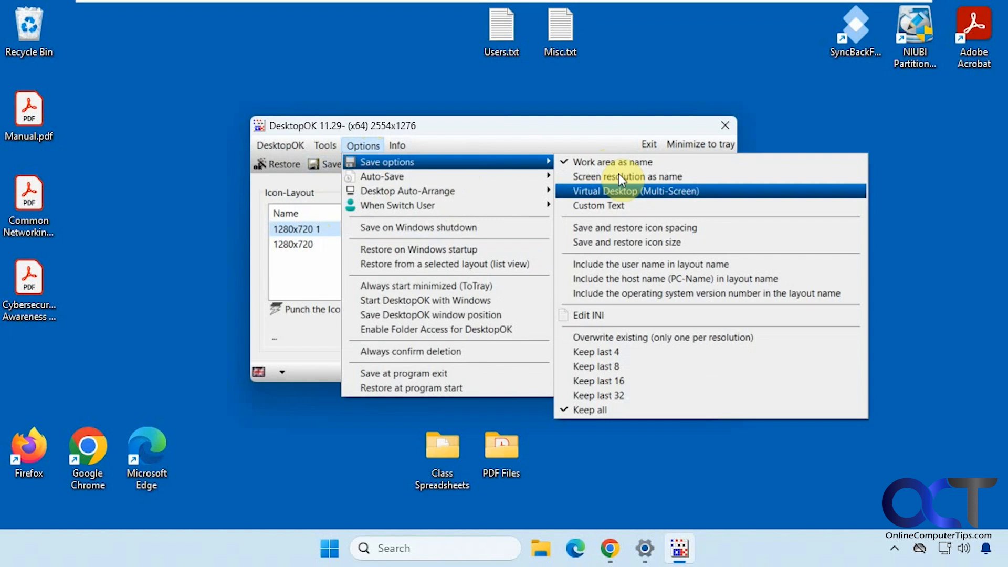
{"action": "left_click", "coordinate": [597, 205]}
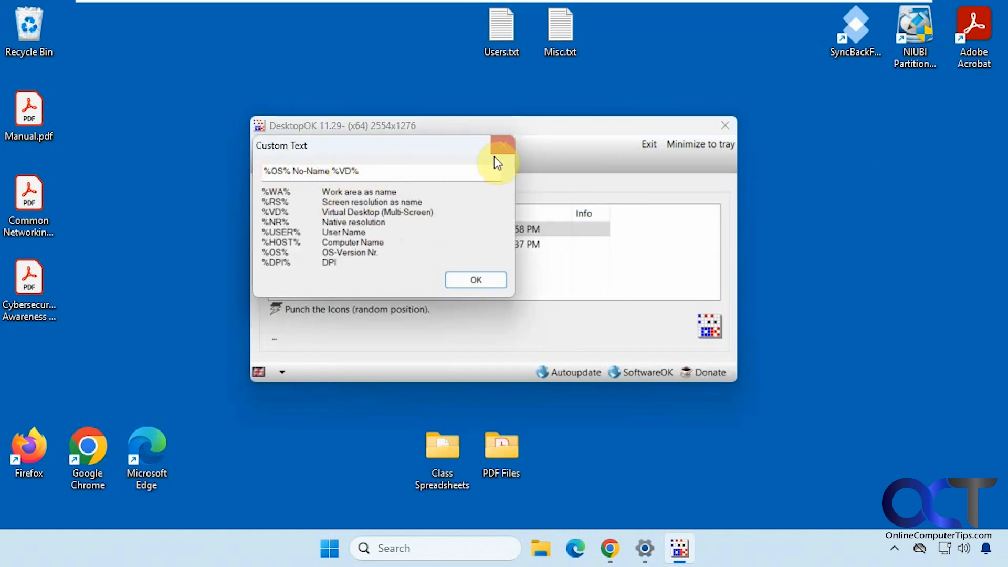
{"action": "mouse_move", "coordinate": [478, 154]}
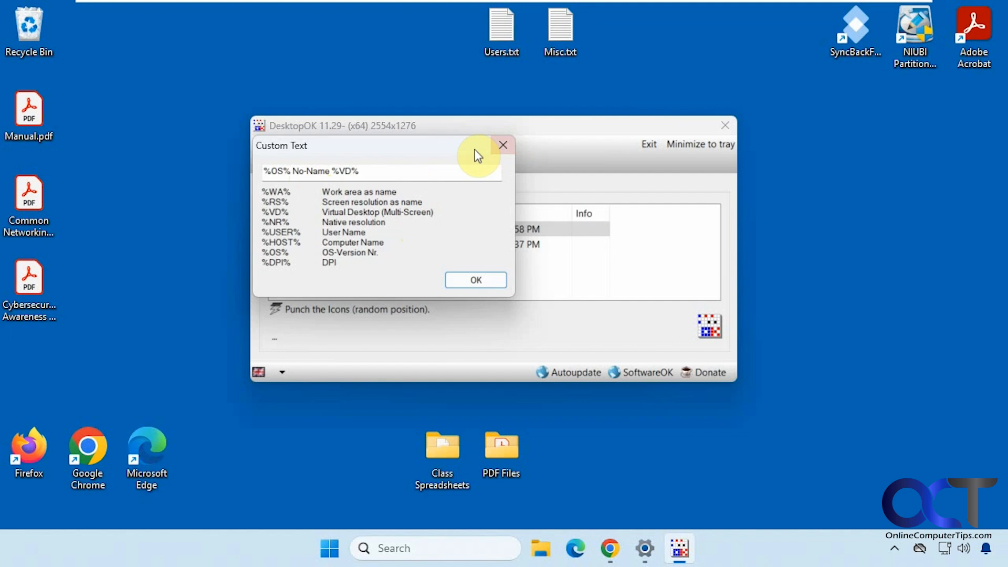
- Close the Custom Text dialog, leaving the Options auto-save settings visible
{"action": "left_click", "coordinate": [502, 145]}
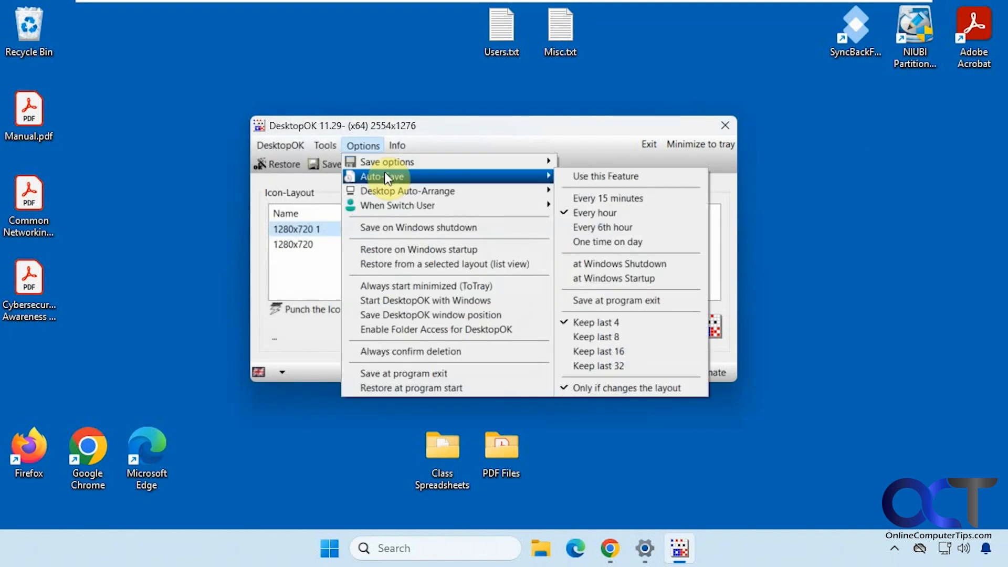
{"action": "mouse_move", "coordinate": [405, 191]}
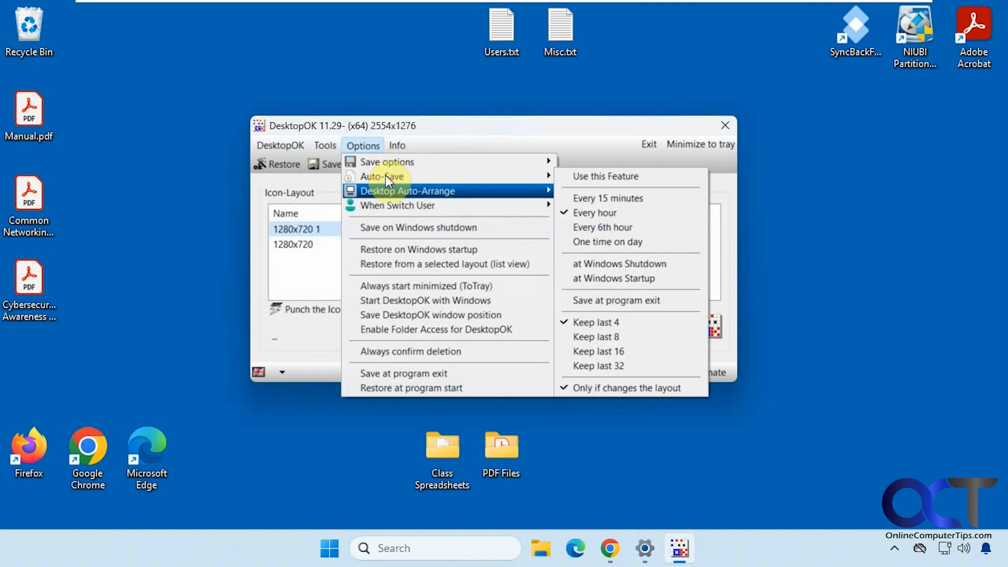
{"action": "mouse_move", "coordinate": [398, 205]}
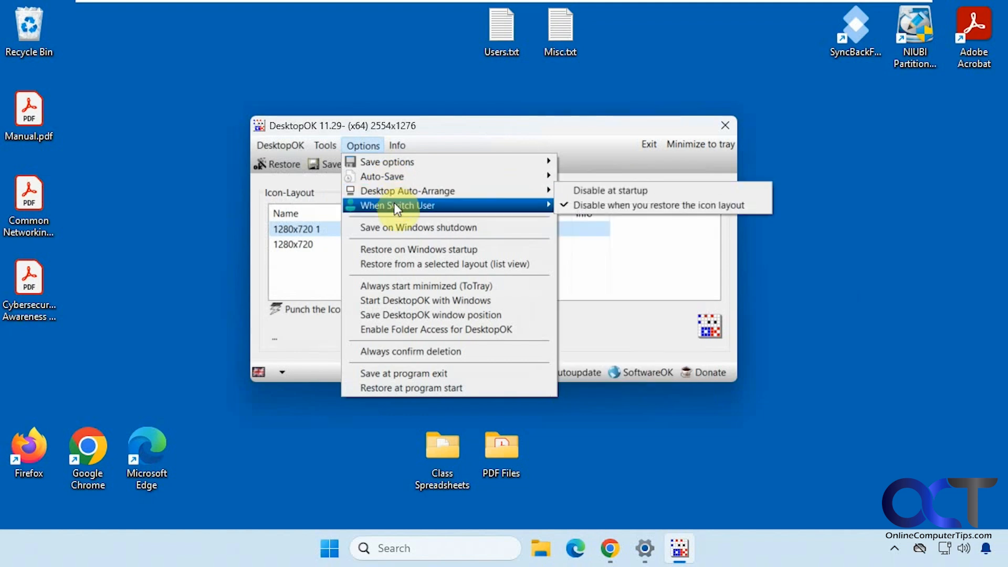
{"action": "mouse_move", "coordinate": [418, 227]}
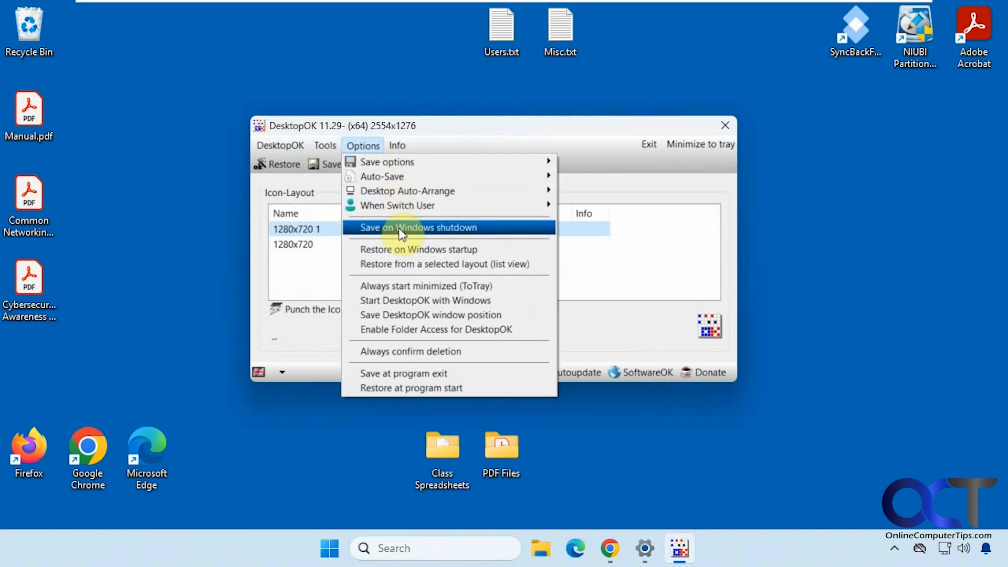
{"action": "mouse_move", "coordinate": [502, 141]}
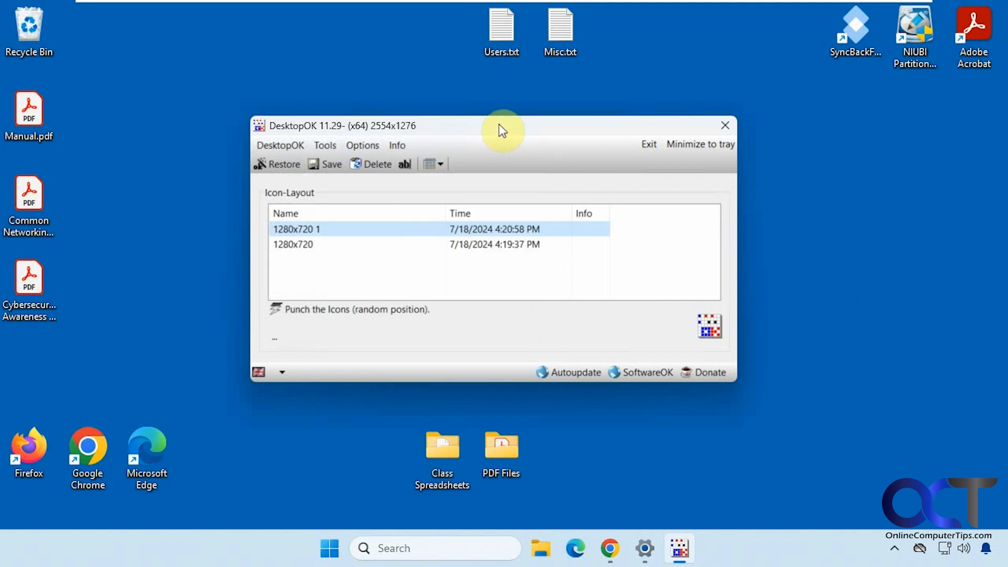
{"action": "mouse_move", "coordinate": [237, 481]}
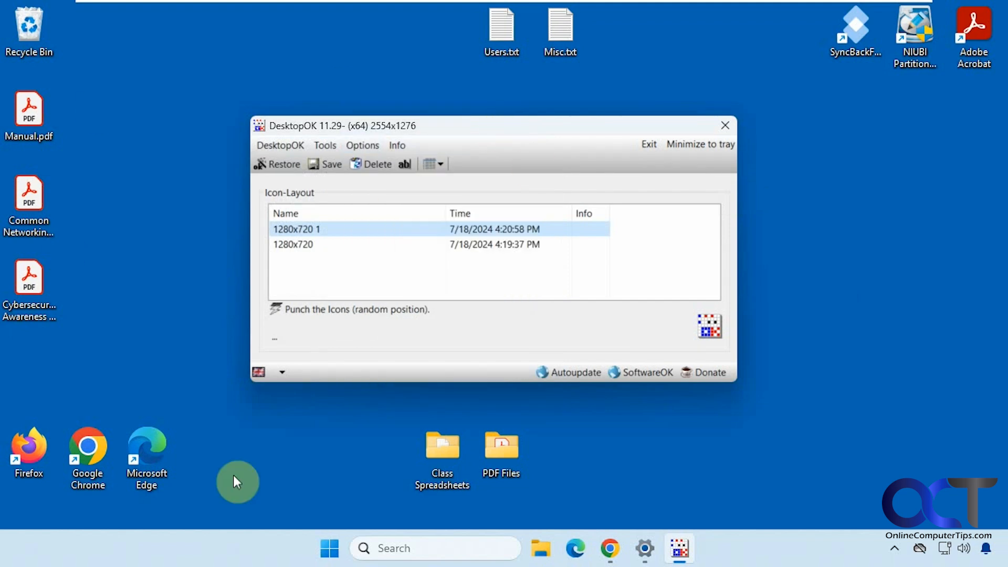
{"action": "mouse_move", "coordinate": [162, 303]}
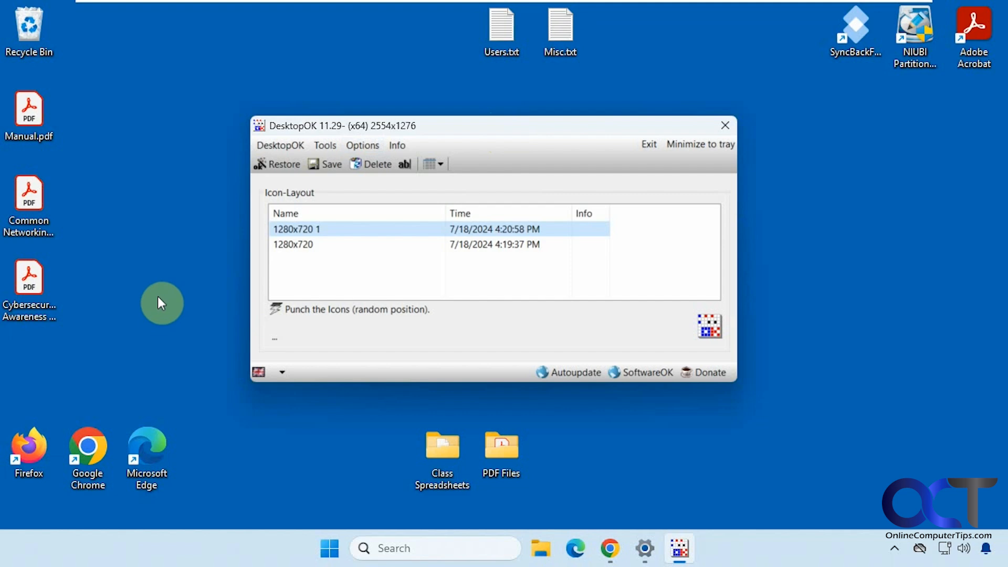
{"action": "mouse_move", "coordinate": [154, 304]}
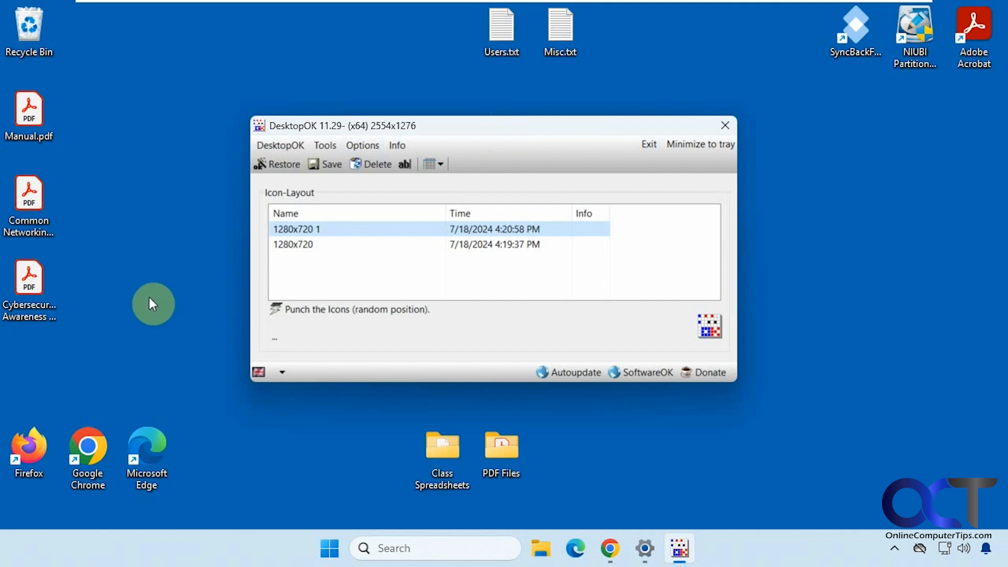
{"action": "mouse_move", "coordinate": [554, 131]}
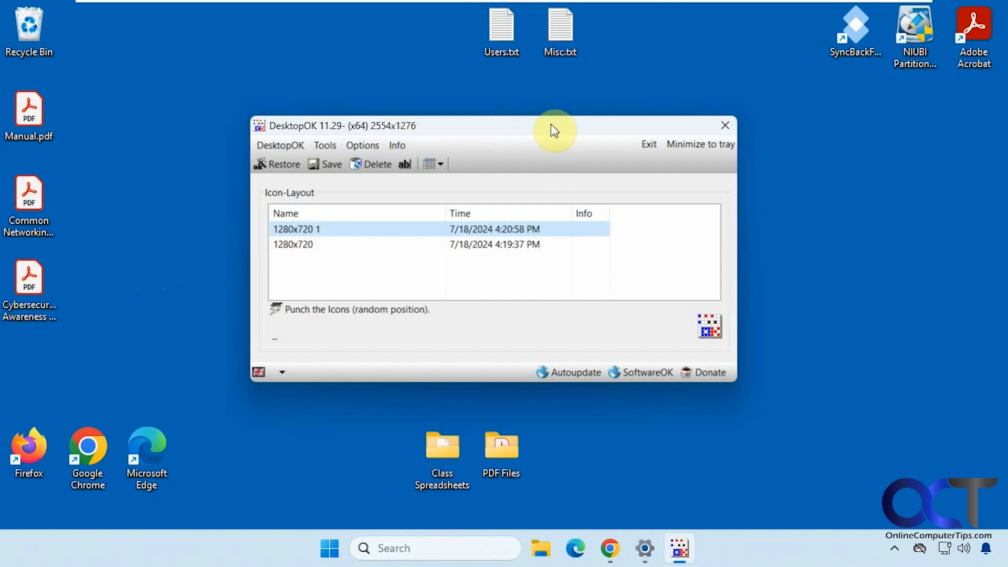
{"action": "mouse_move", "coordinate": [547, 133]}
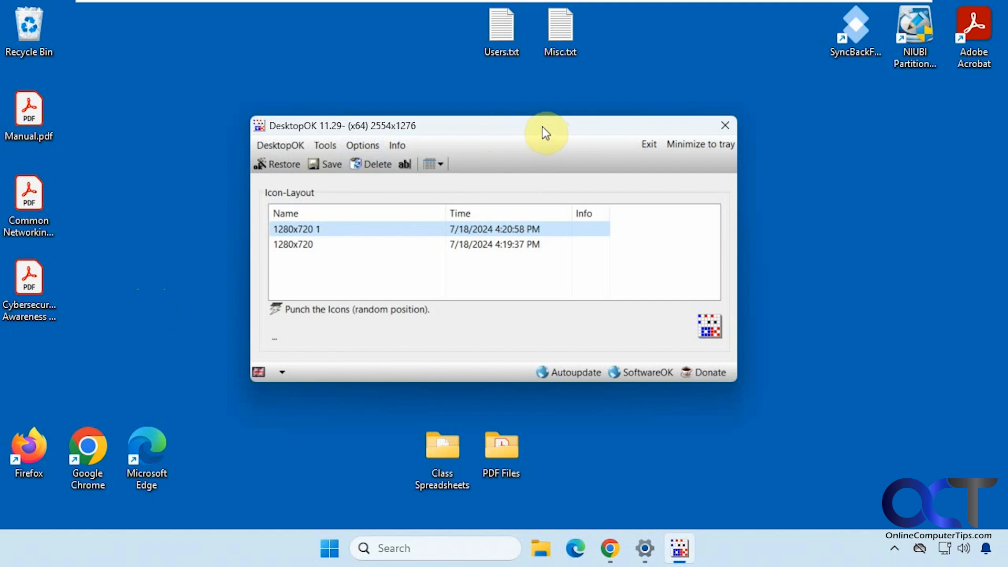
{"action": "mouse_move", "coordinate": [465, 136]}
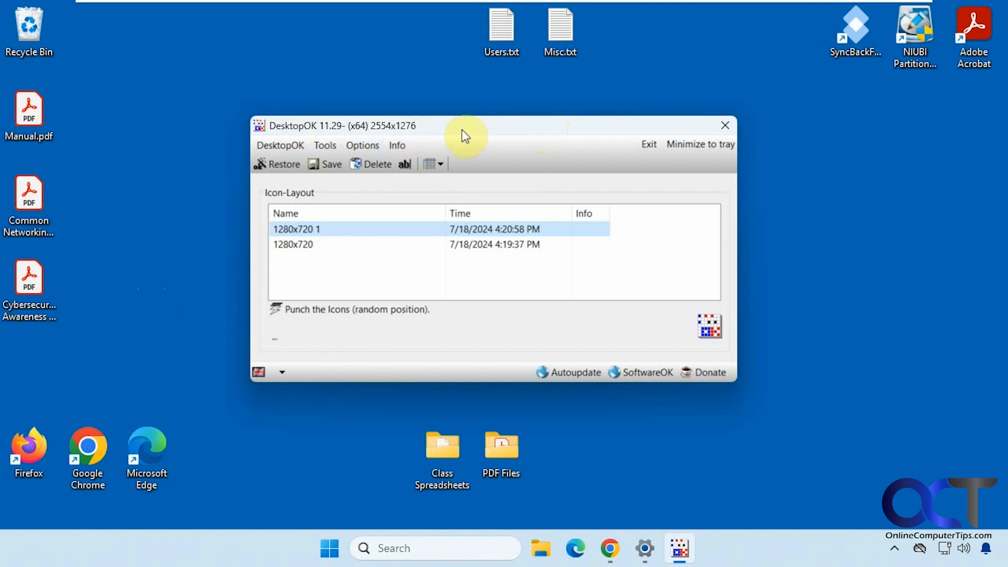
{"action": "mouse_move", "coordinate": [511, 140]}
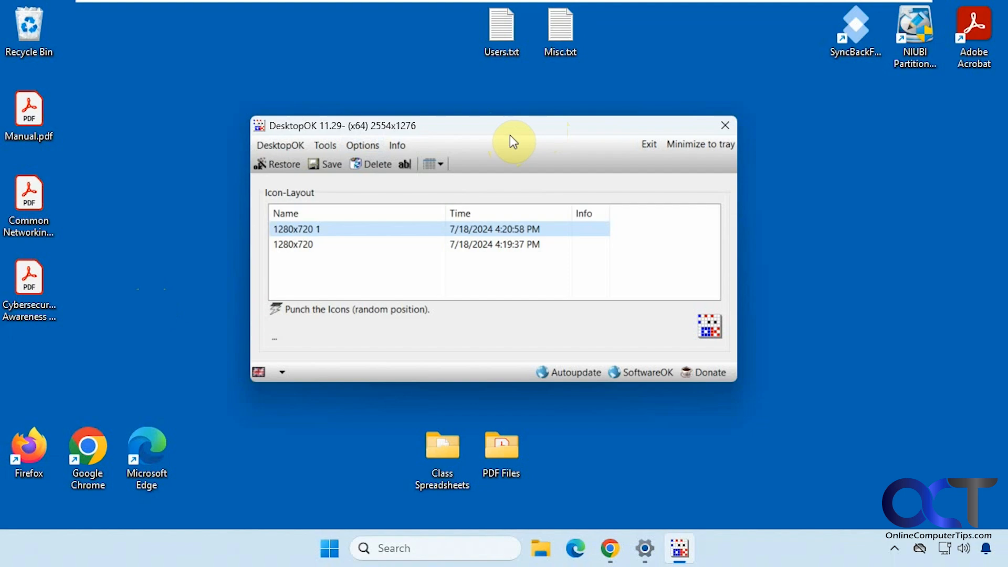
{"action": "mouse_move", "coordinate": [530, 149]}
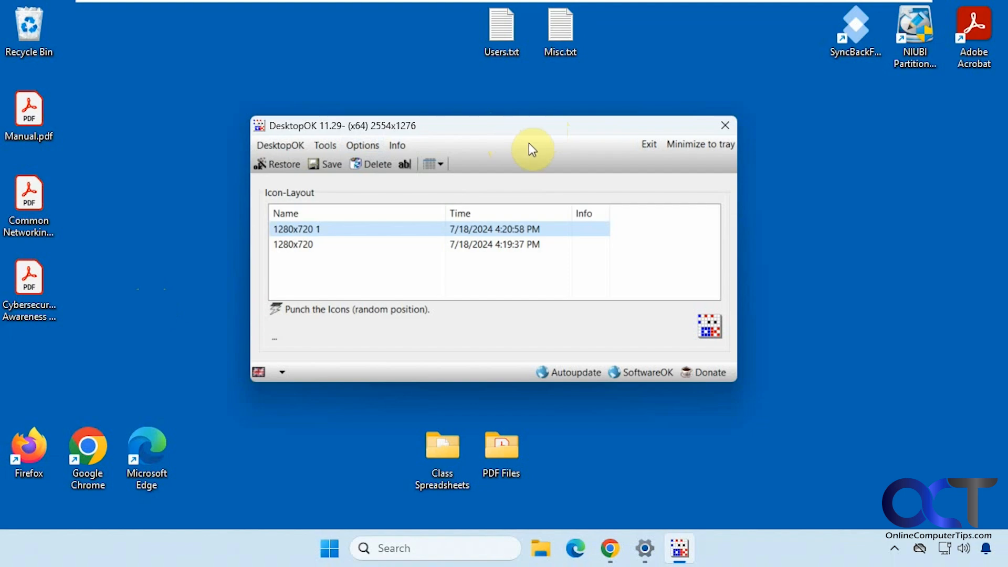